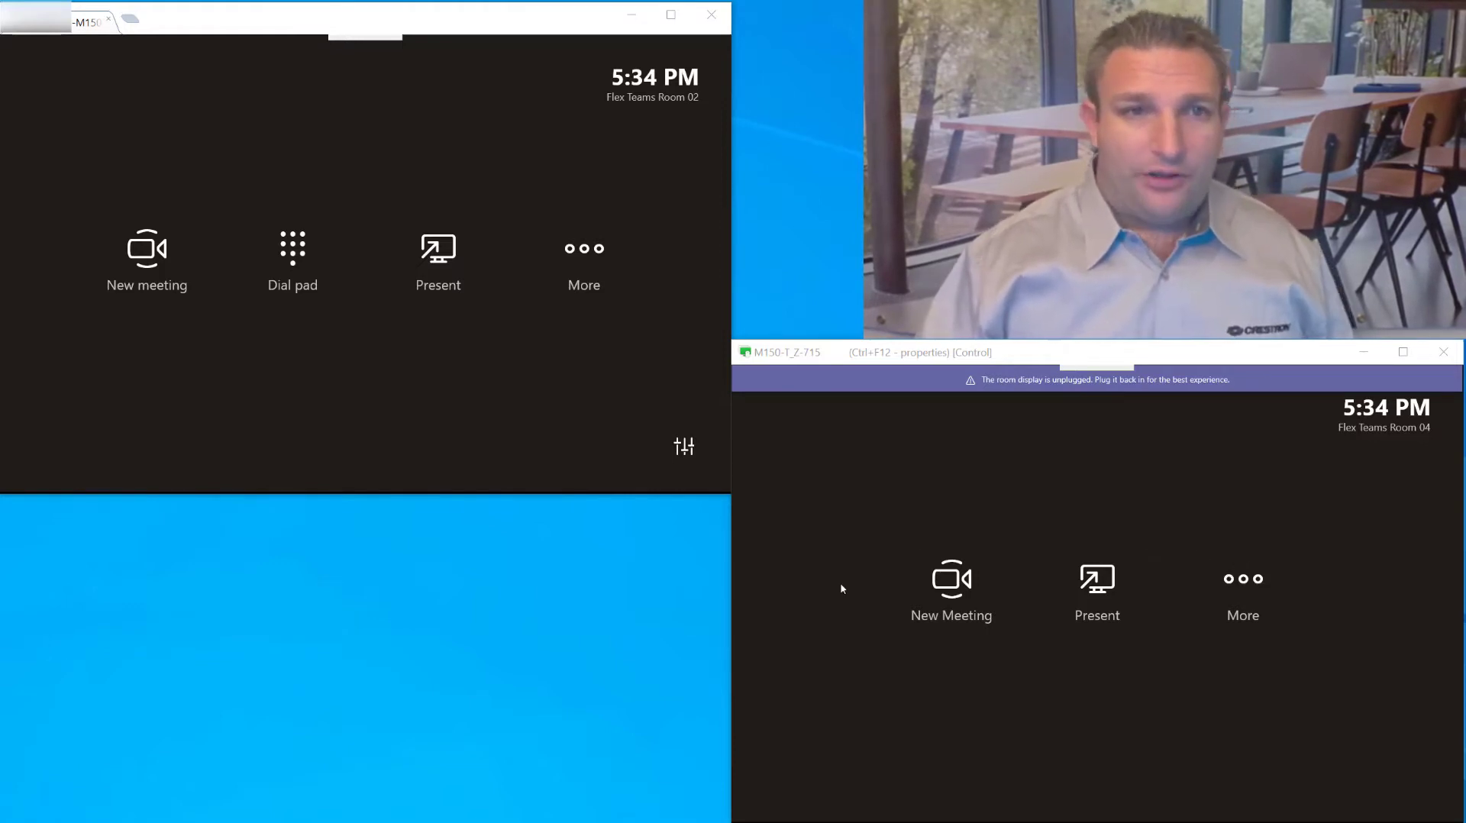
mouse_move(377, 489)
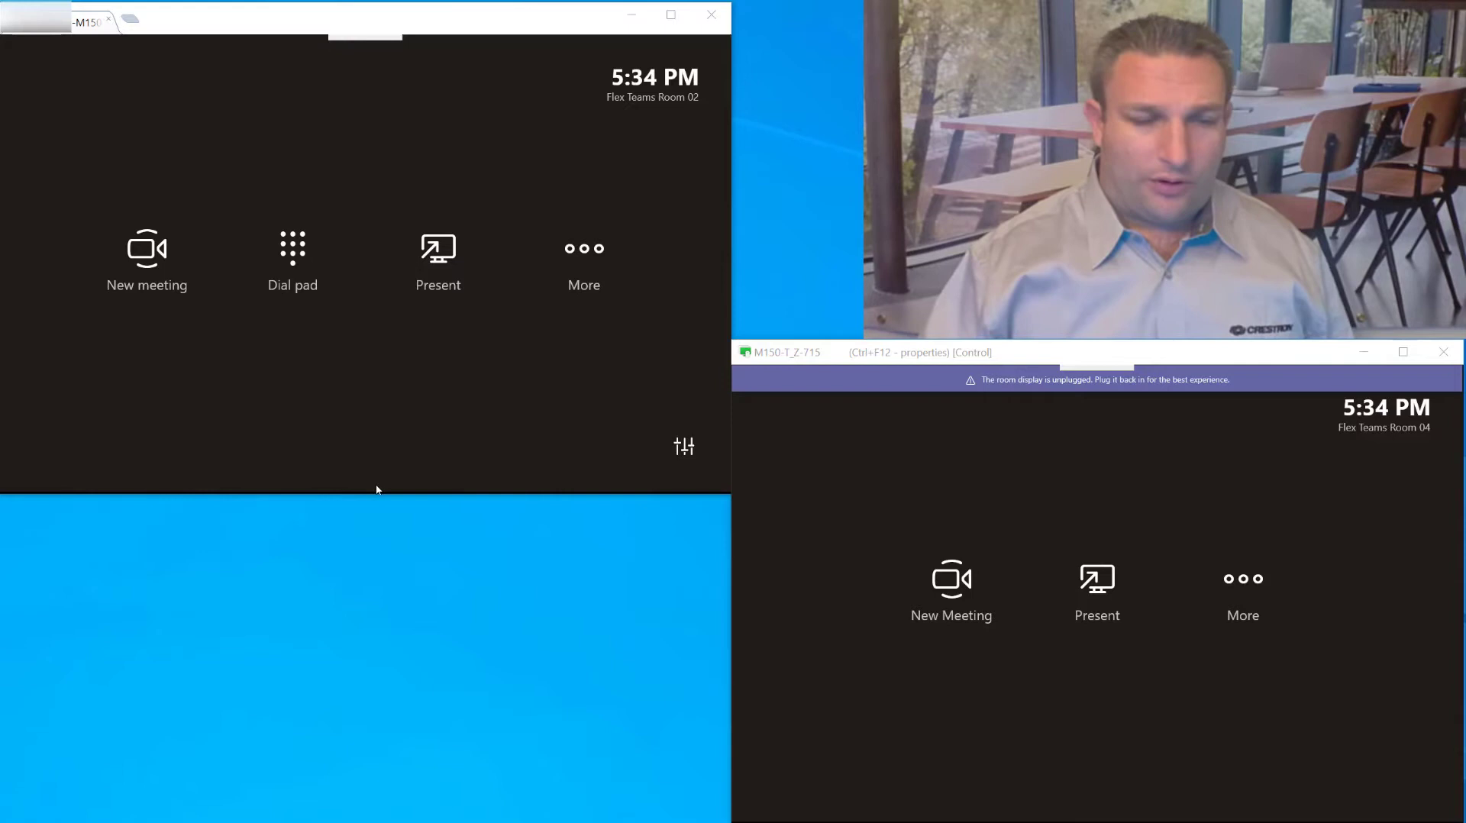
mouse_move(548, 478)
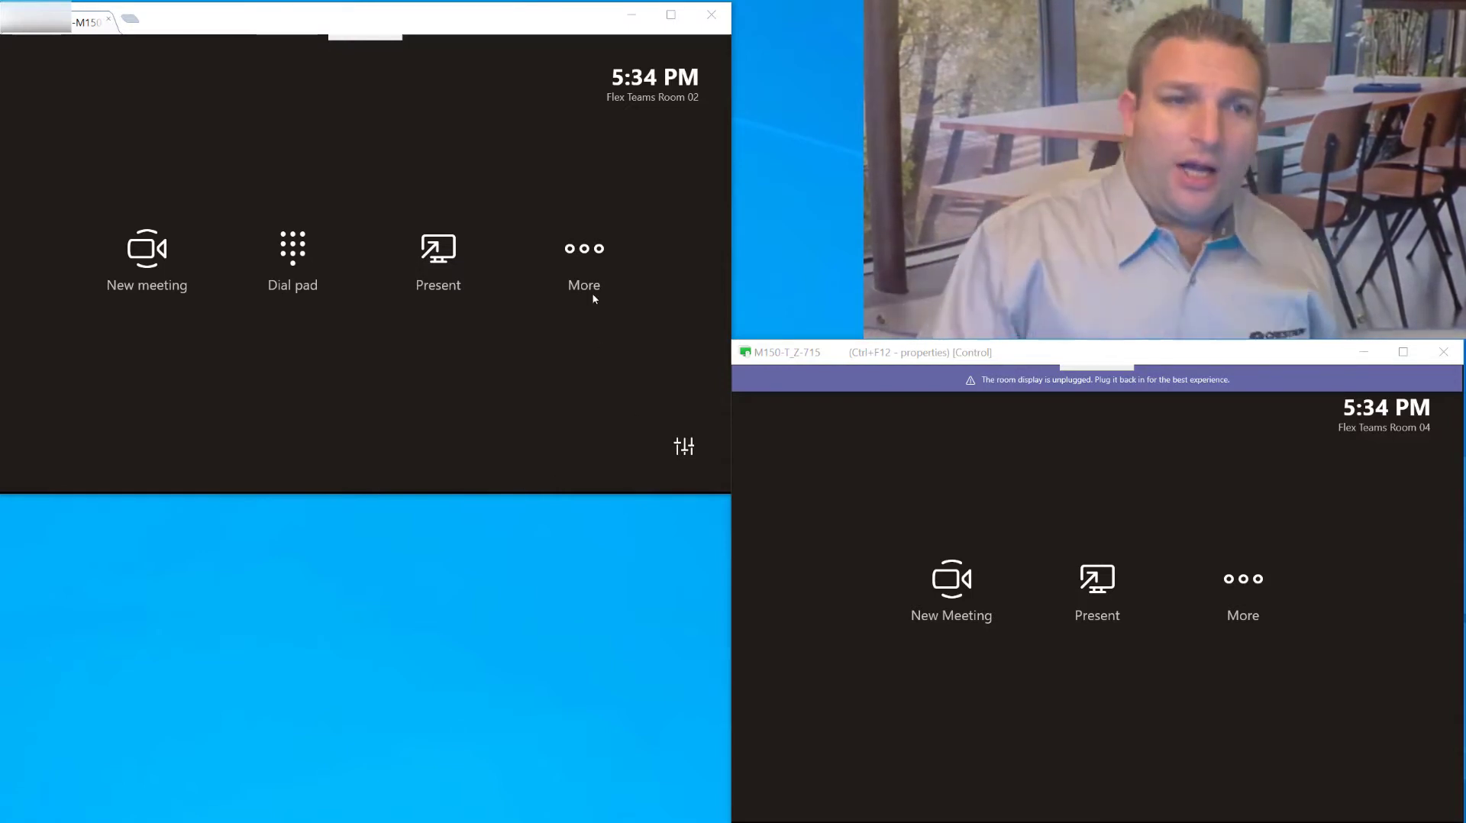
mouse_move(614, 339)
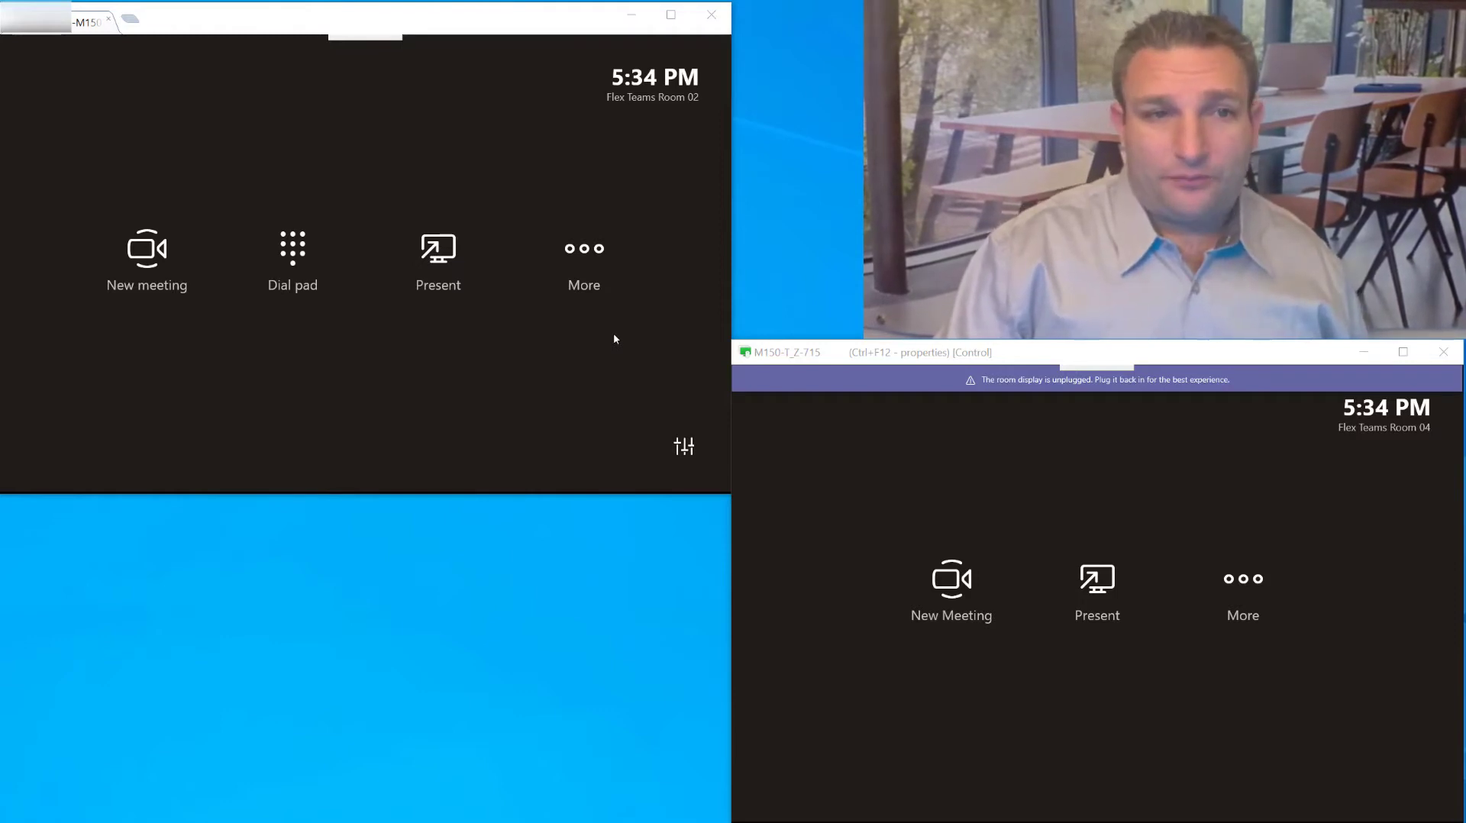
mouse_move(632, 476)
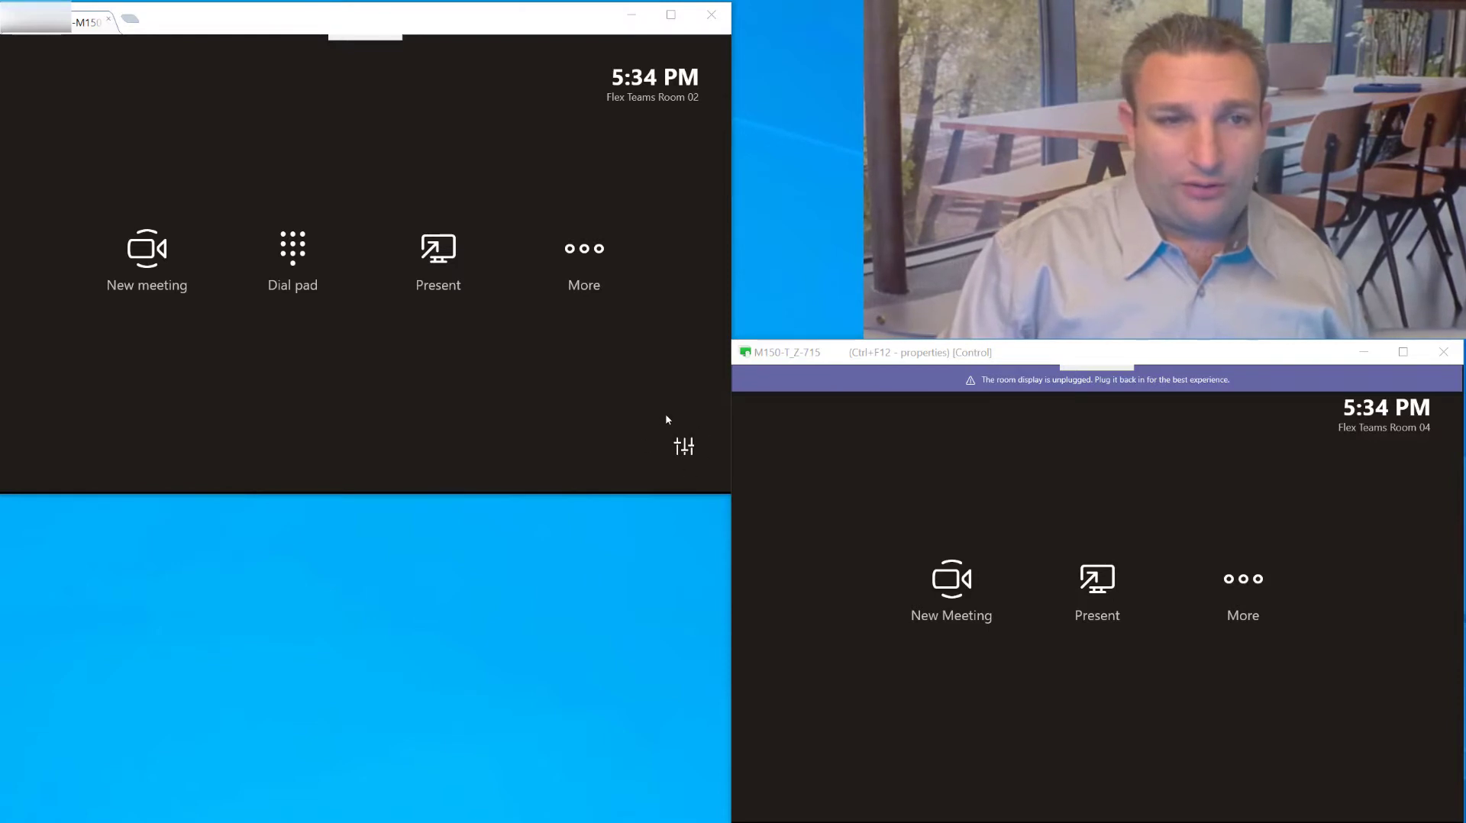
mouse_move(678, 472)
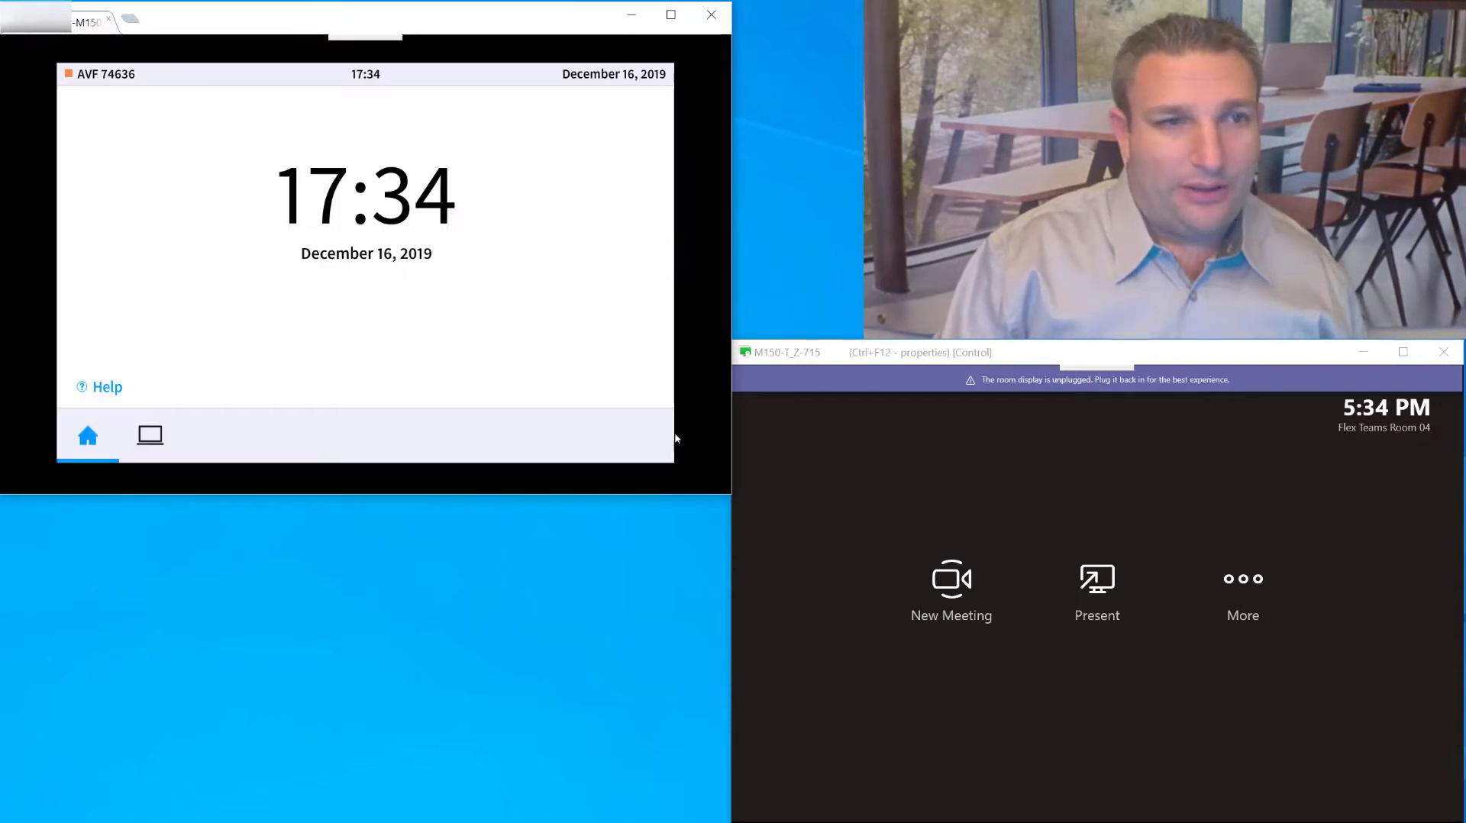
mouse_move(215, 440)
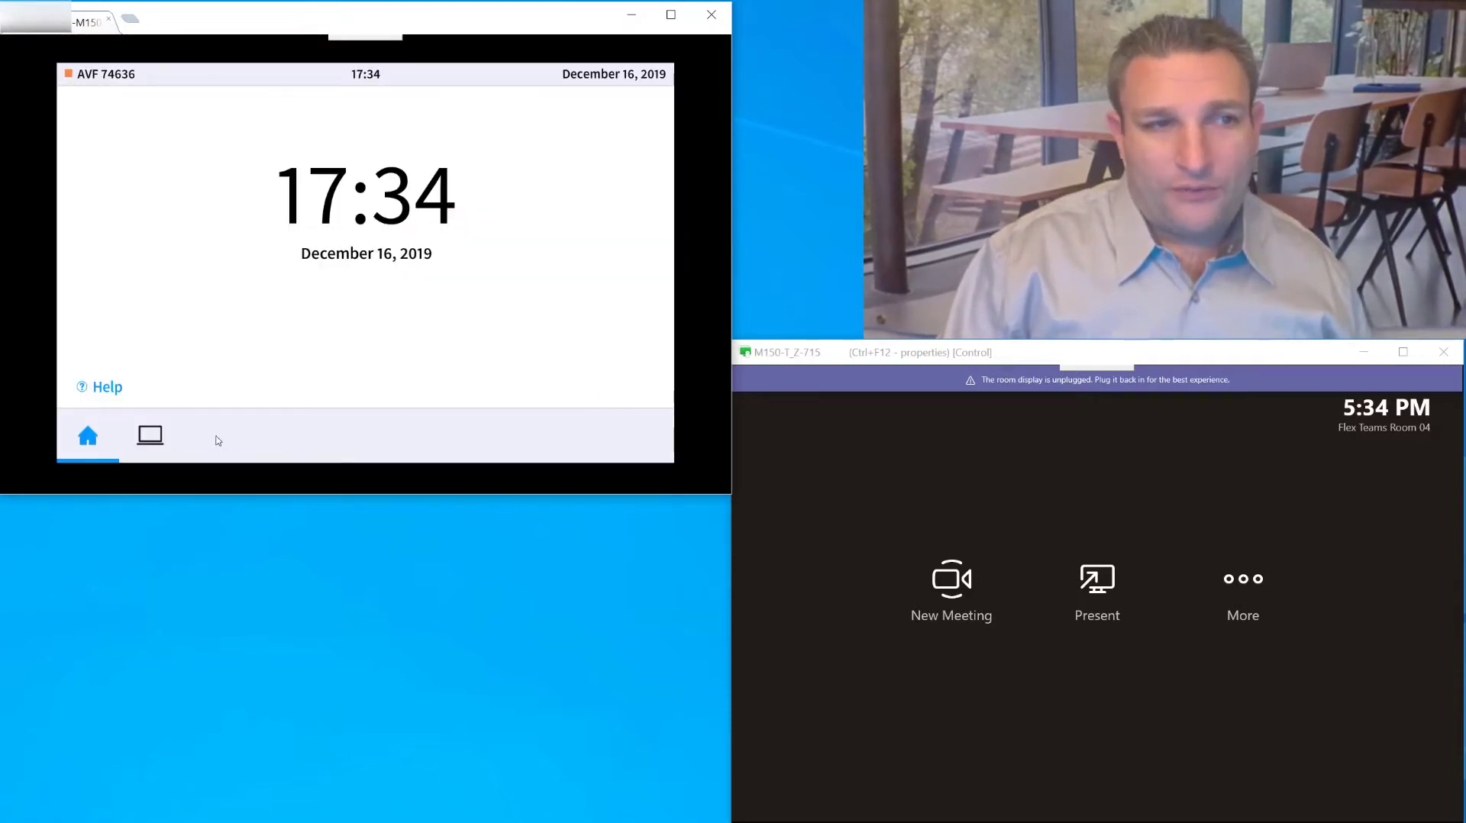
View the AirMedia wireless connection steps under Present, then return to the Teams Rooms view.
click(149, 435)
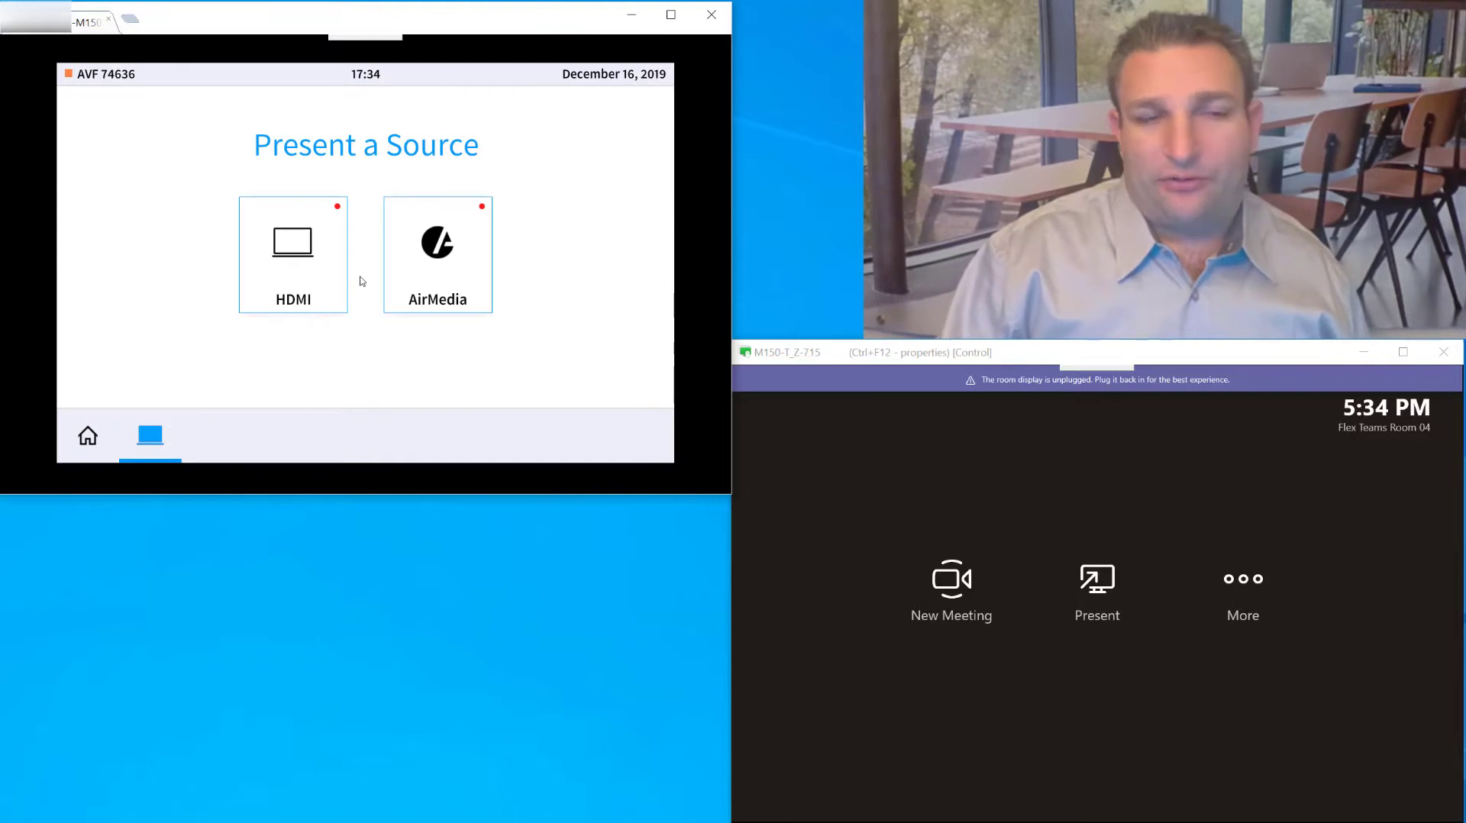
mouse_move(287, 260)
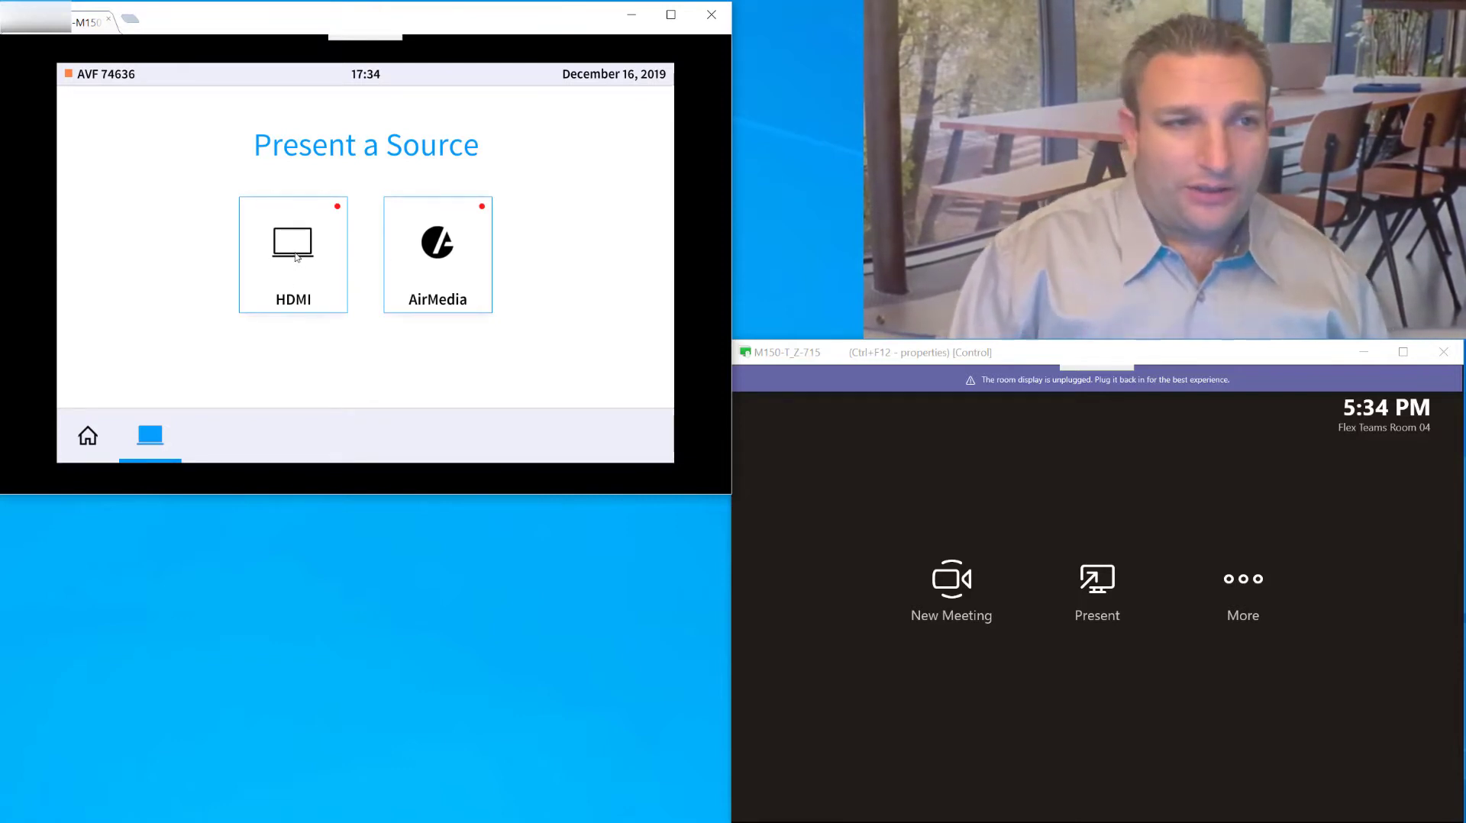
click(436, 255)
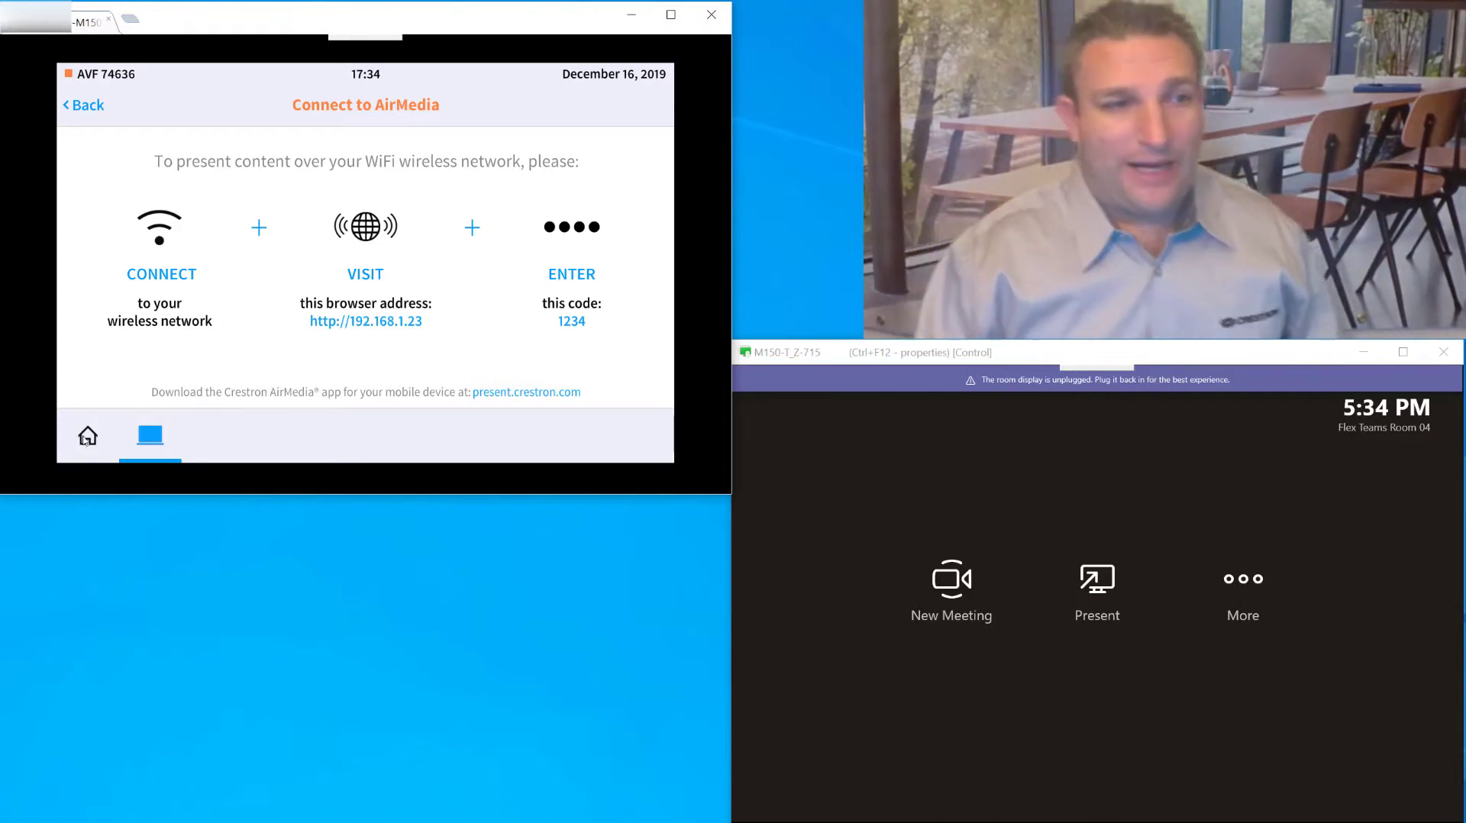
click(87, 435)
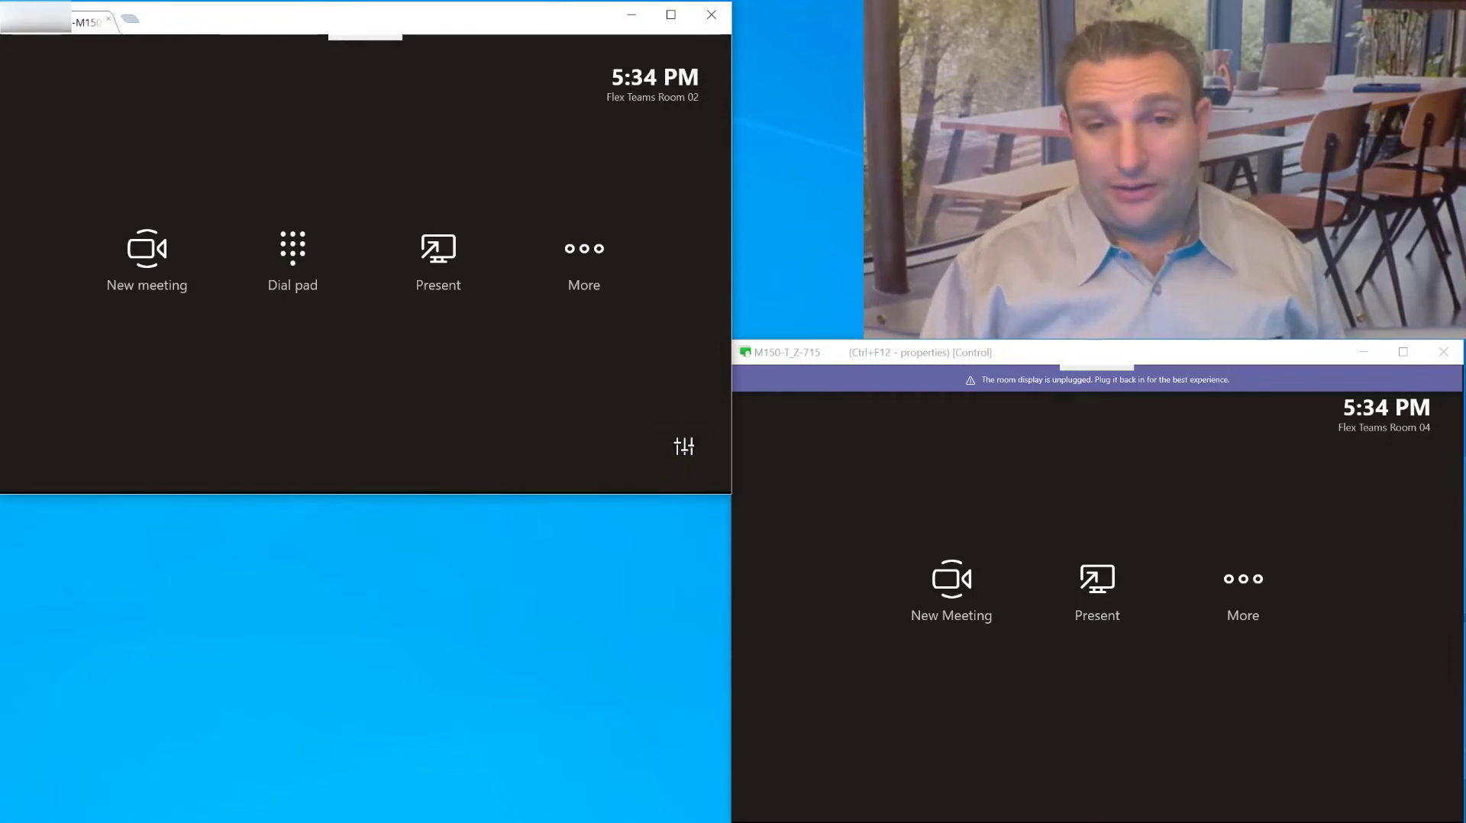
click(1241, 594)
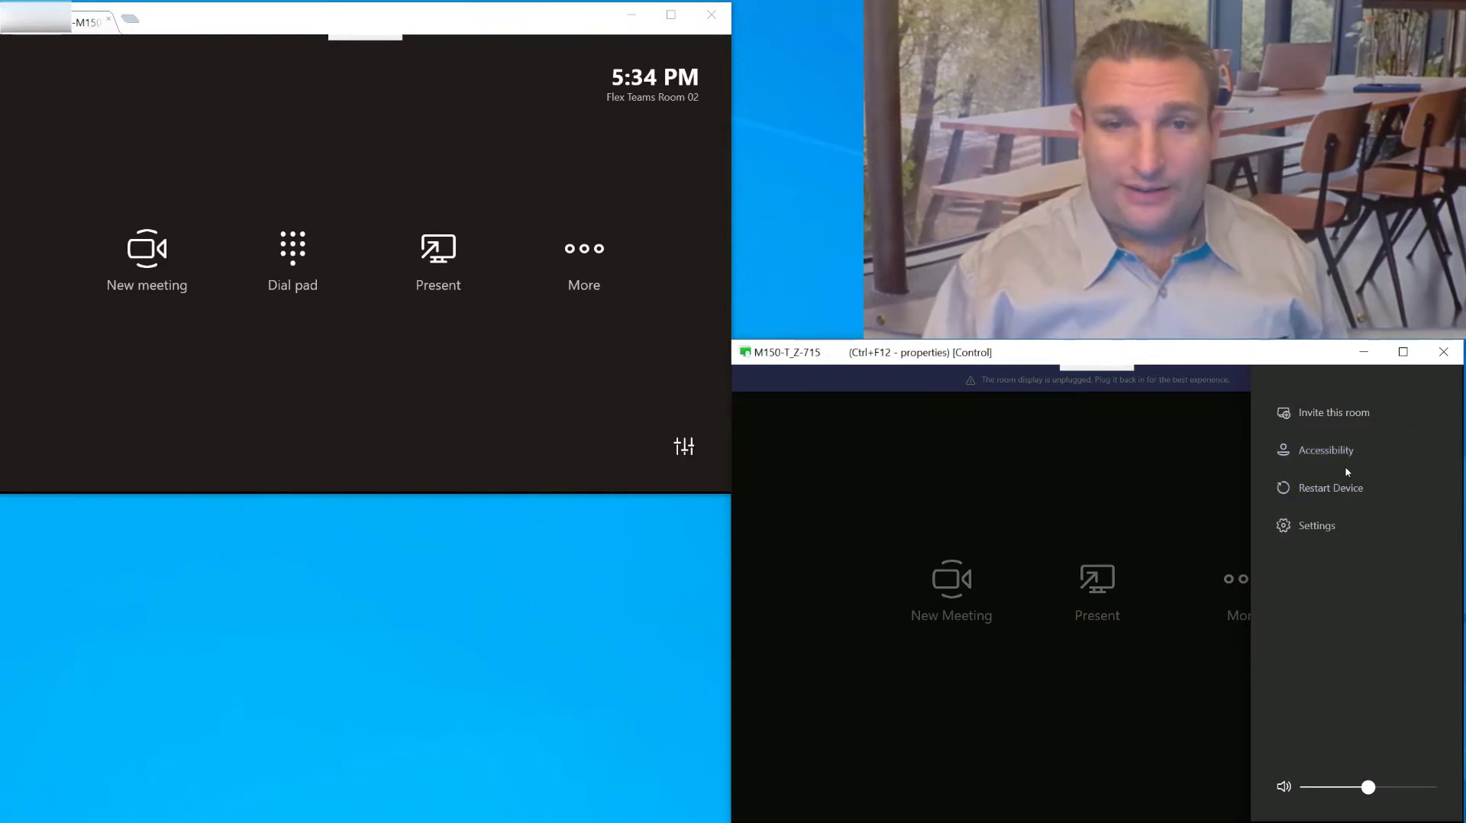
click(1131, 500)
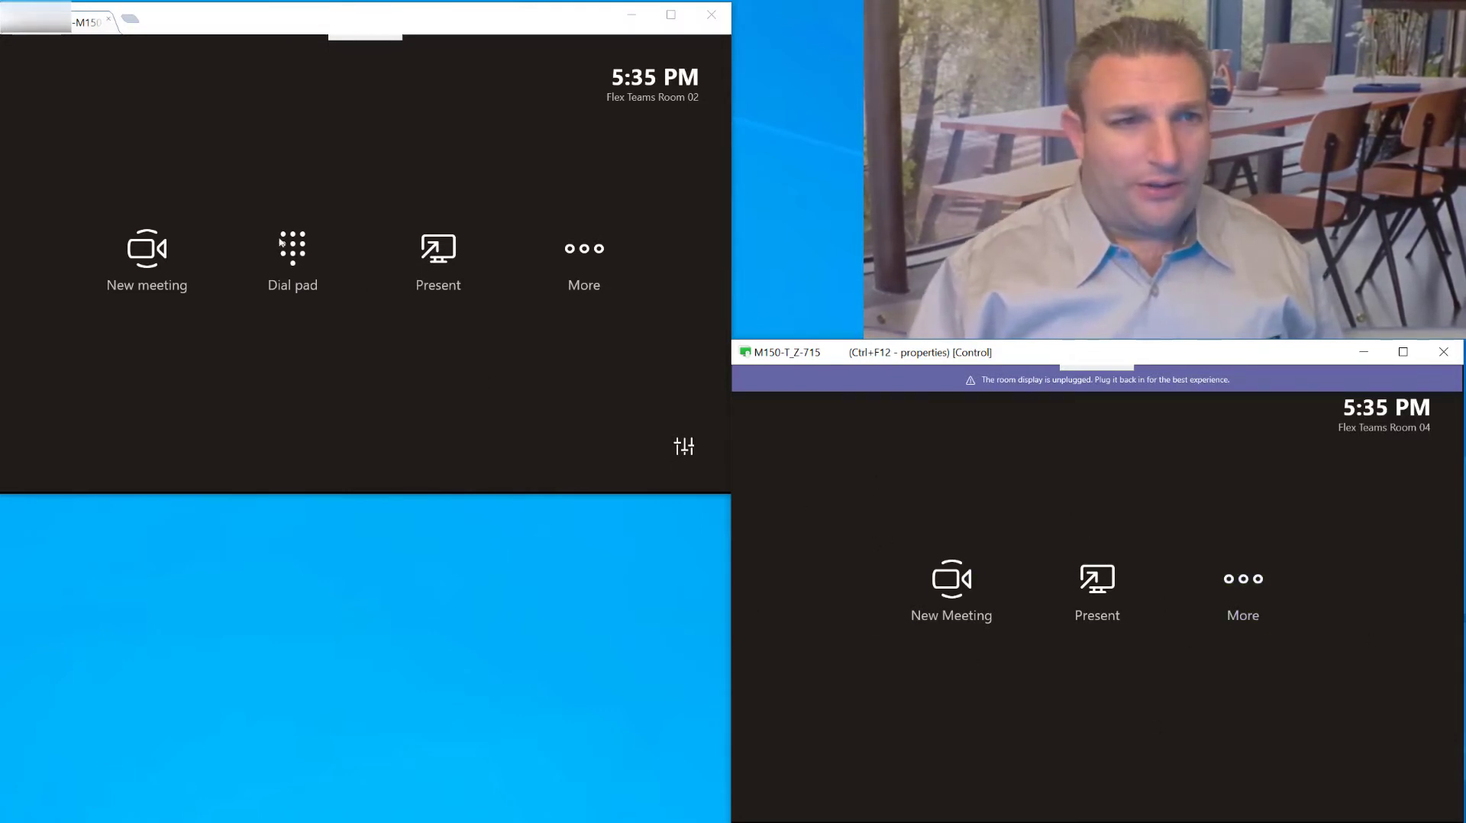
click(292, 257)
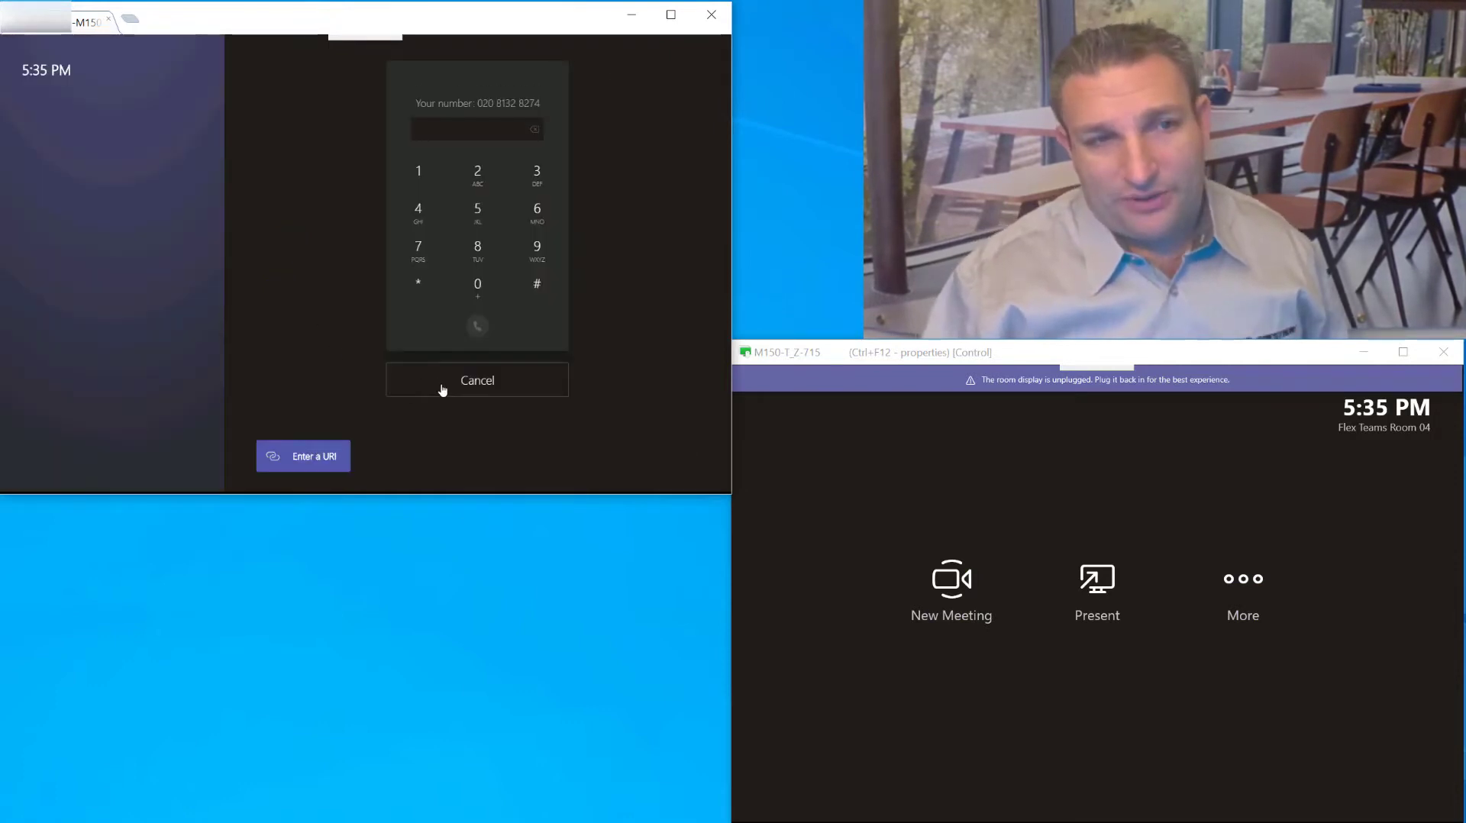
click(476, 380)
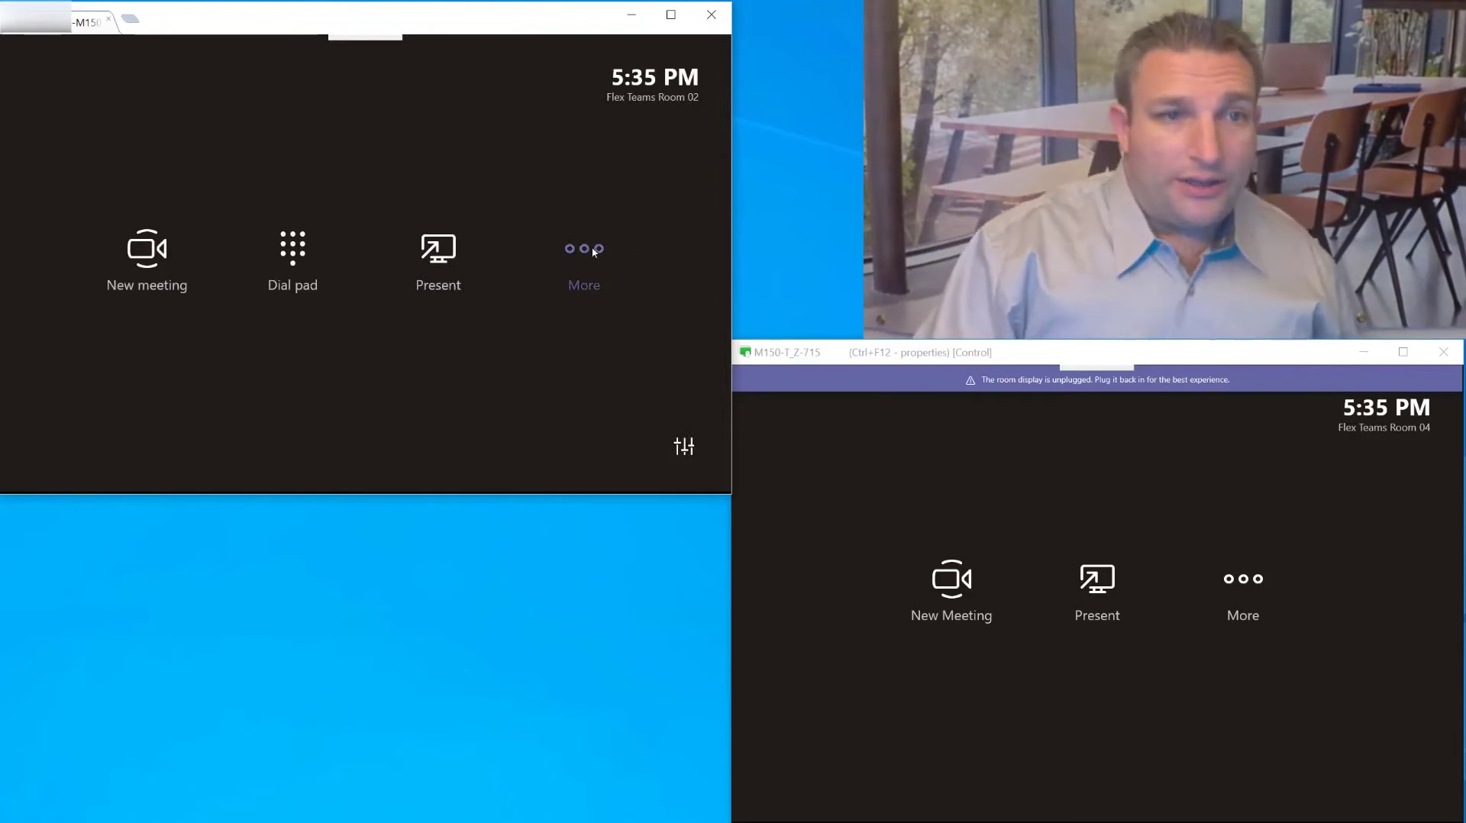
Enter Flex Teams Room 02's admin settings, approving the User Account Control prompt.
click(581, 257)
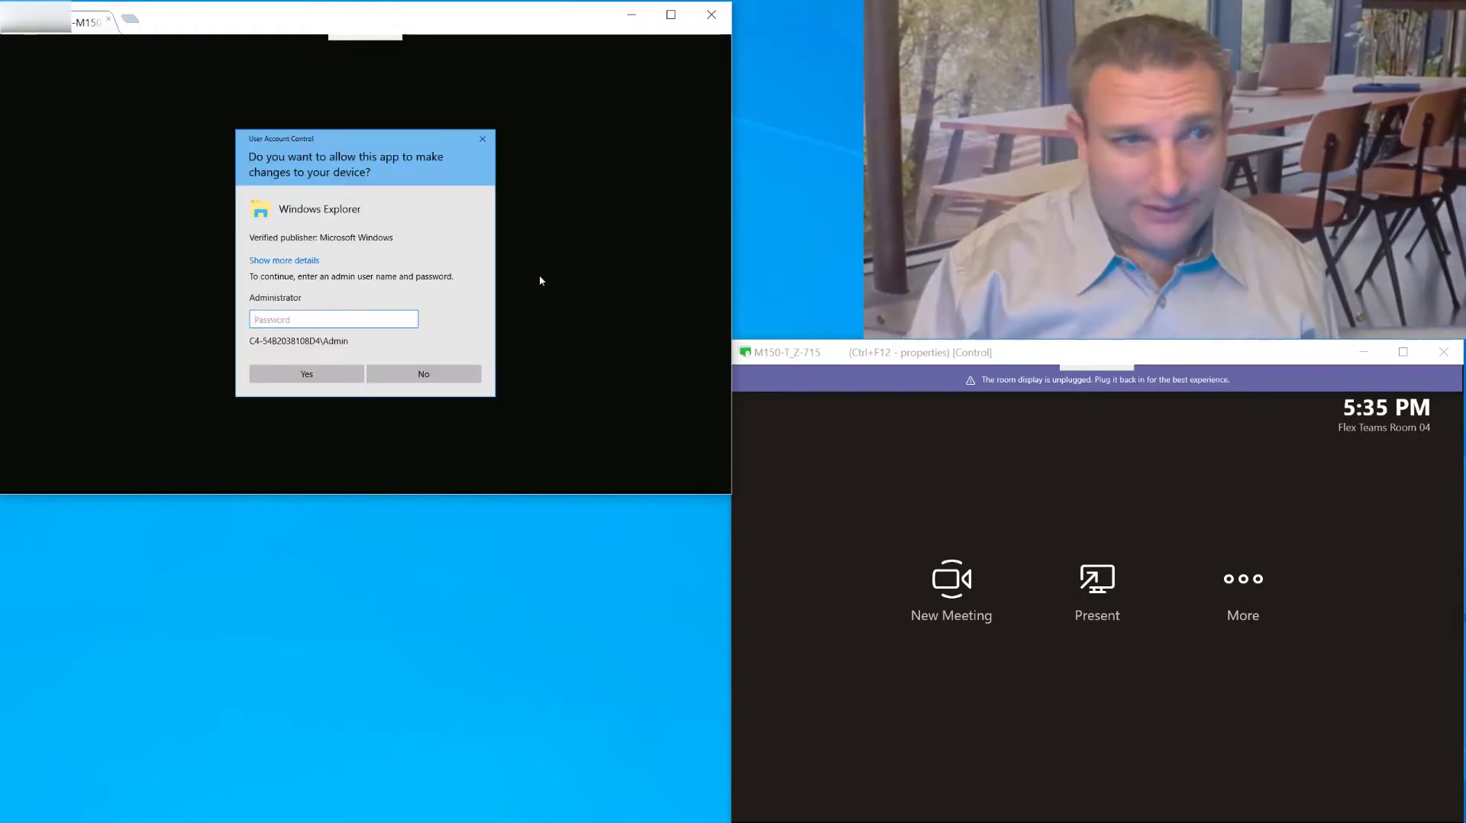
click(333, 320)
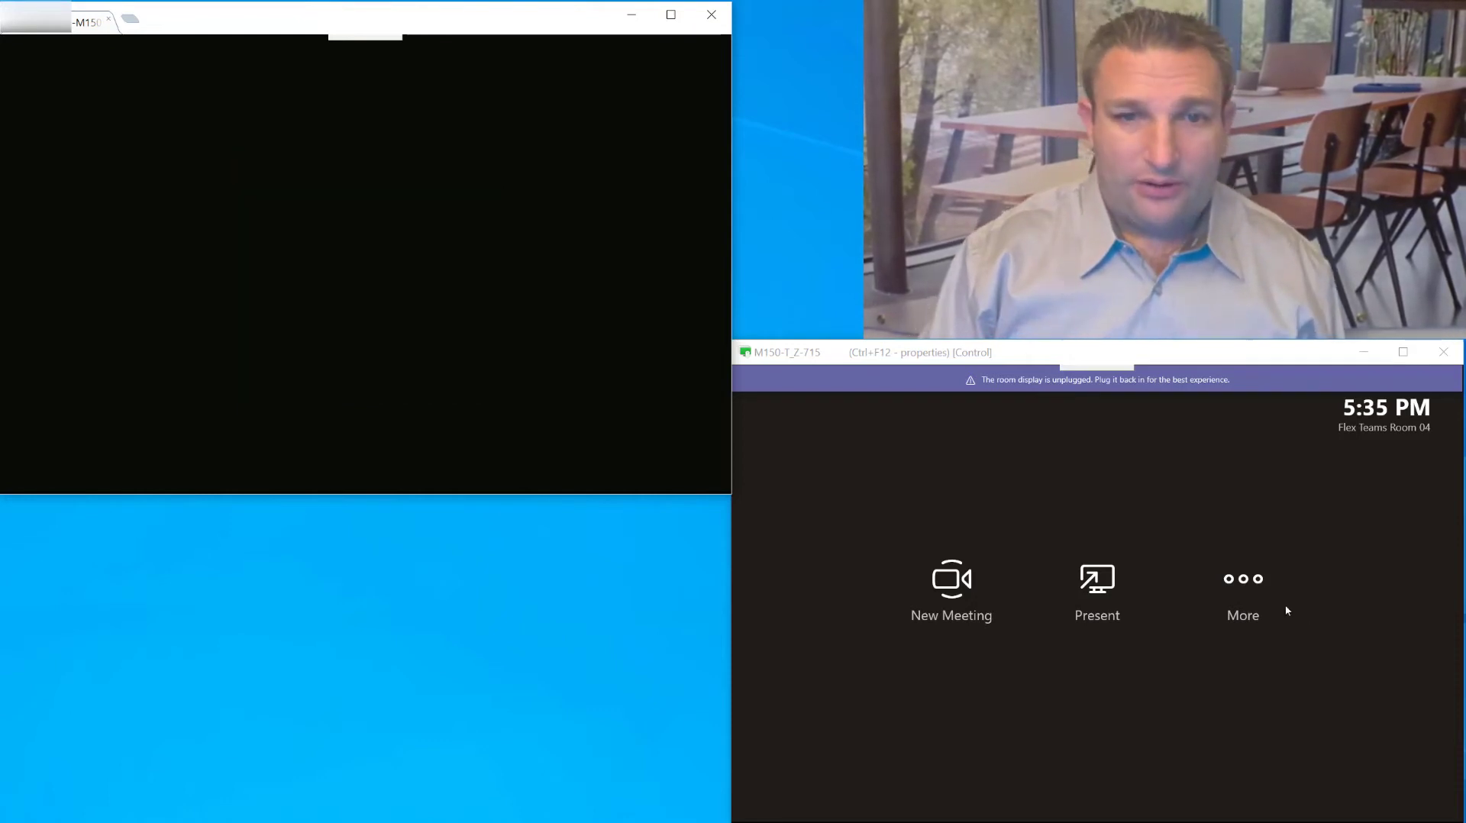
Enter Flex Teams Room 04's admin settings through More, approving administrator access.
click(1243, 590)
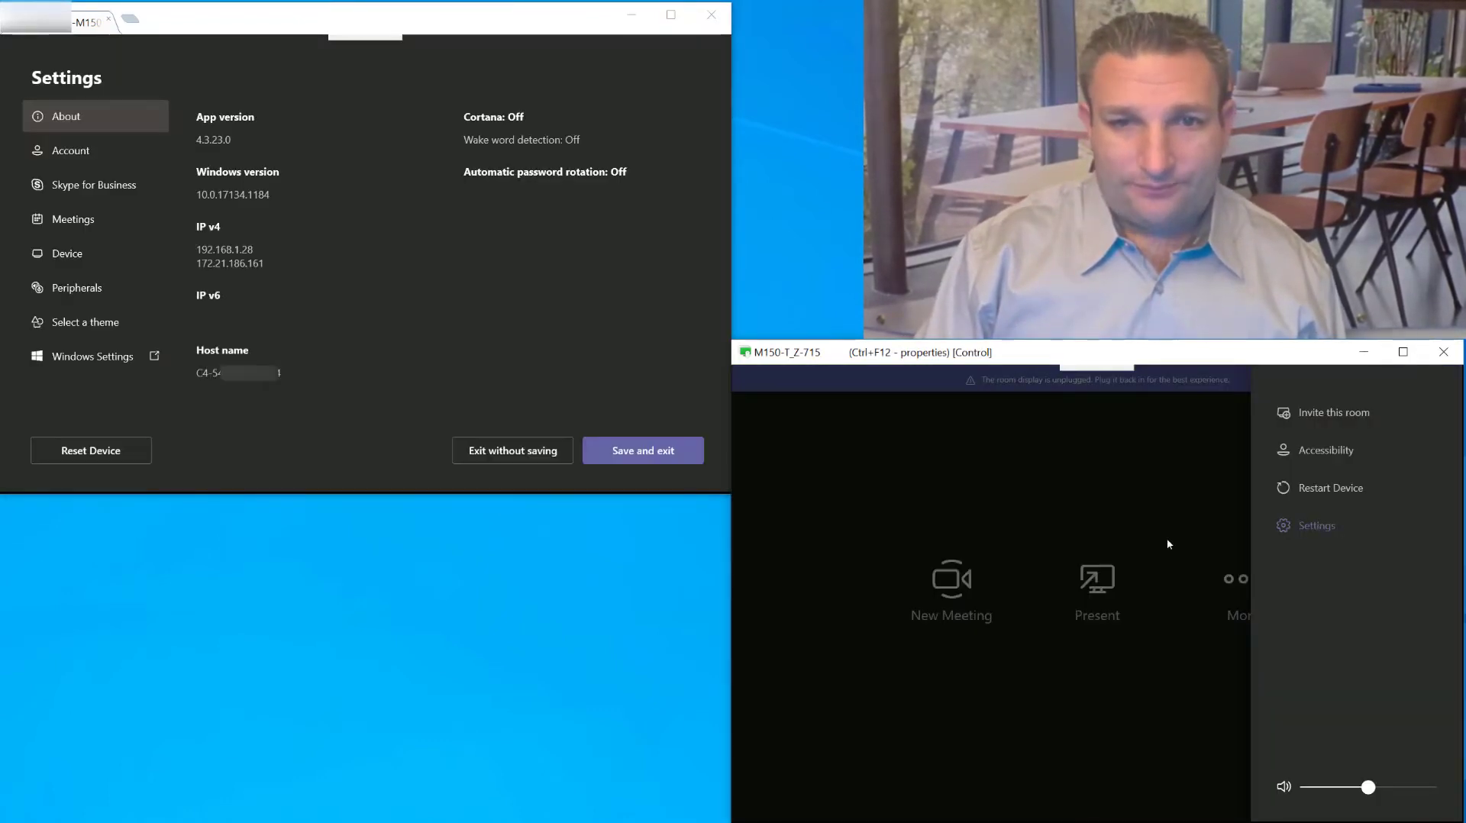
mouse_move(1203, 546)
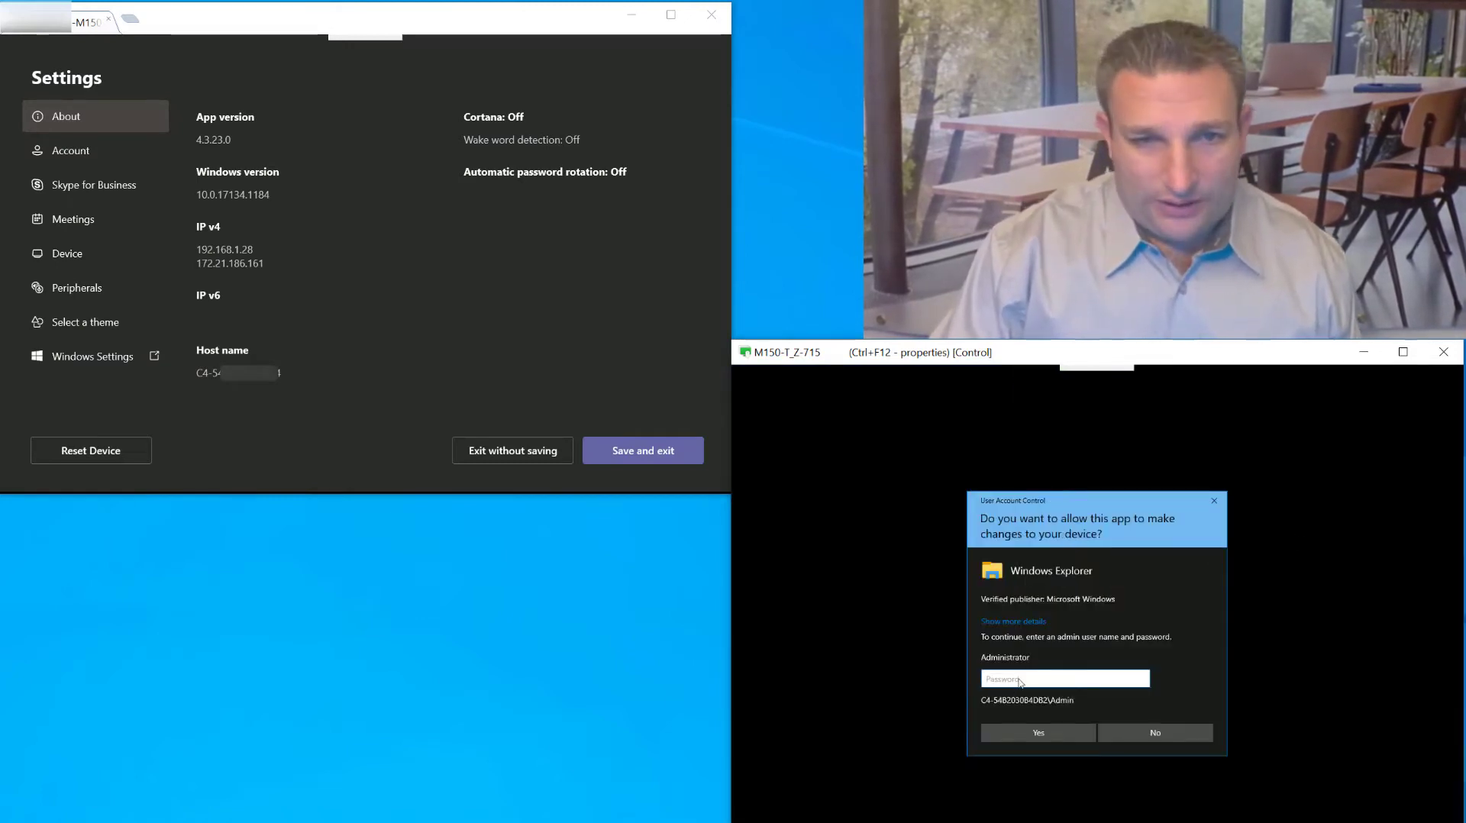
click(1154, 733)
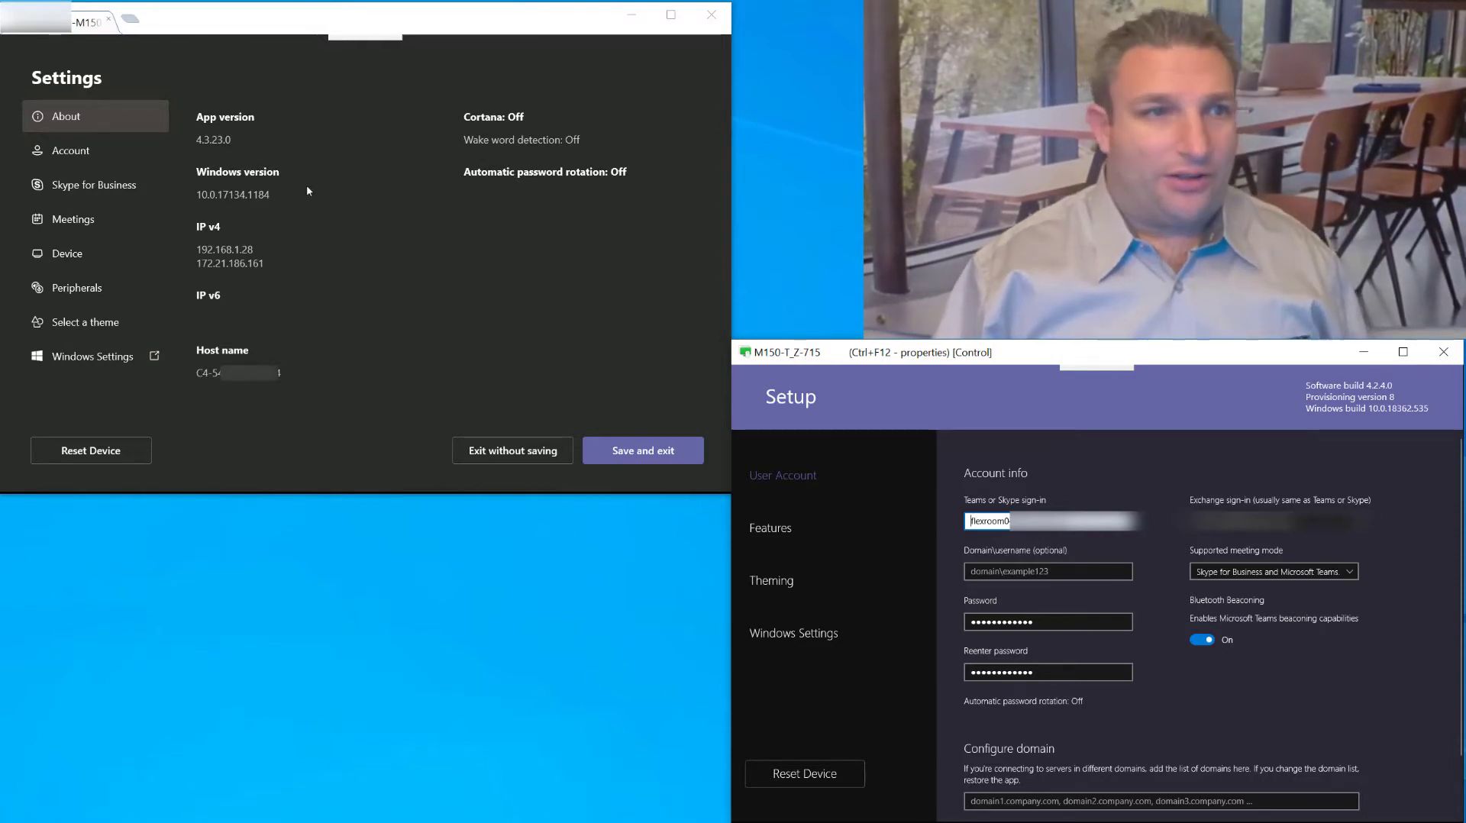
mouse_move(267, 278)
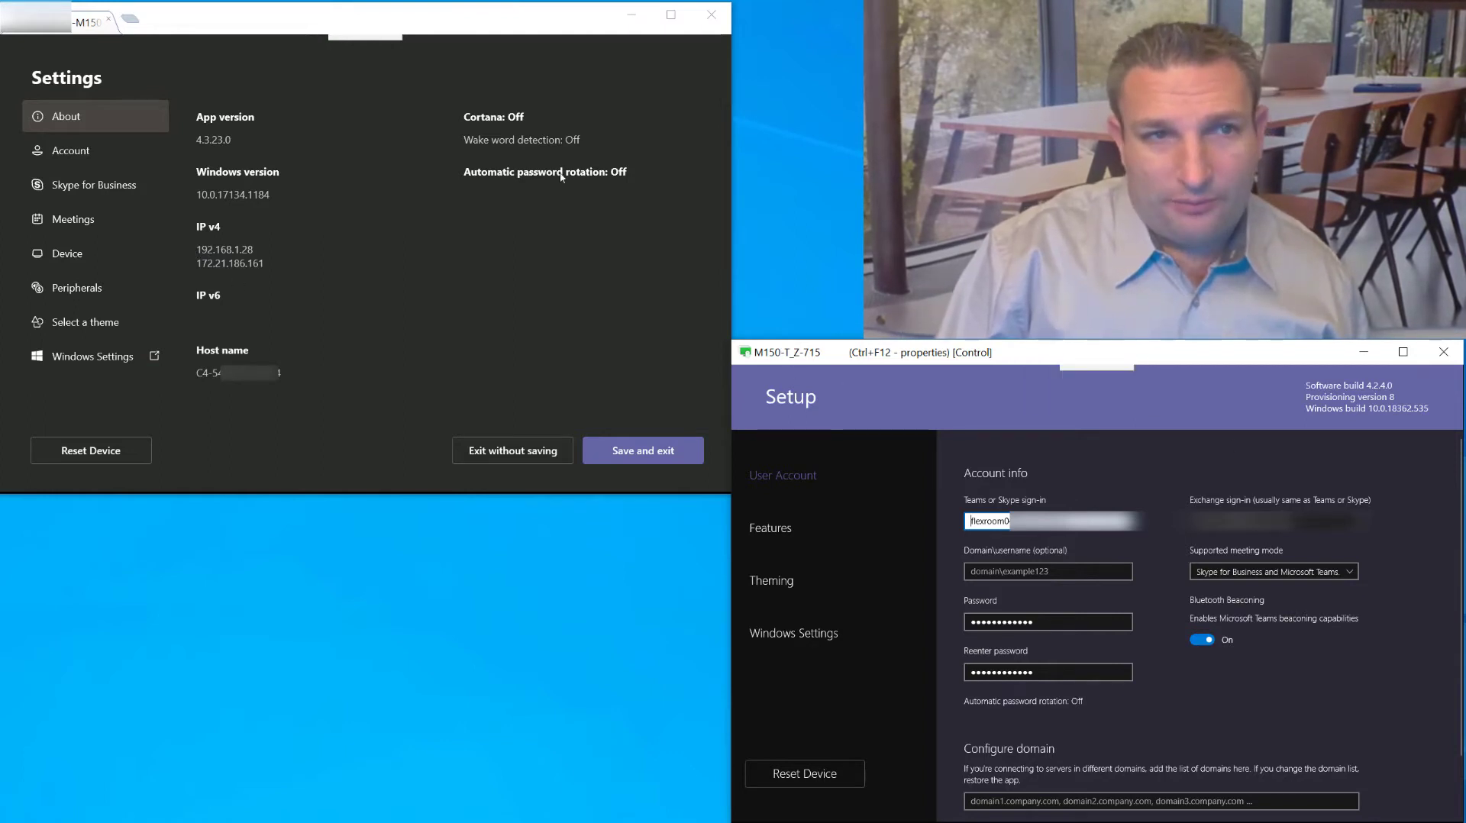
mouse_move(490, 148)
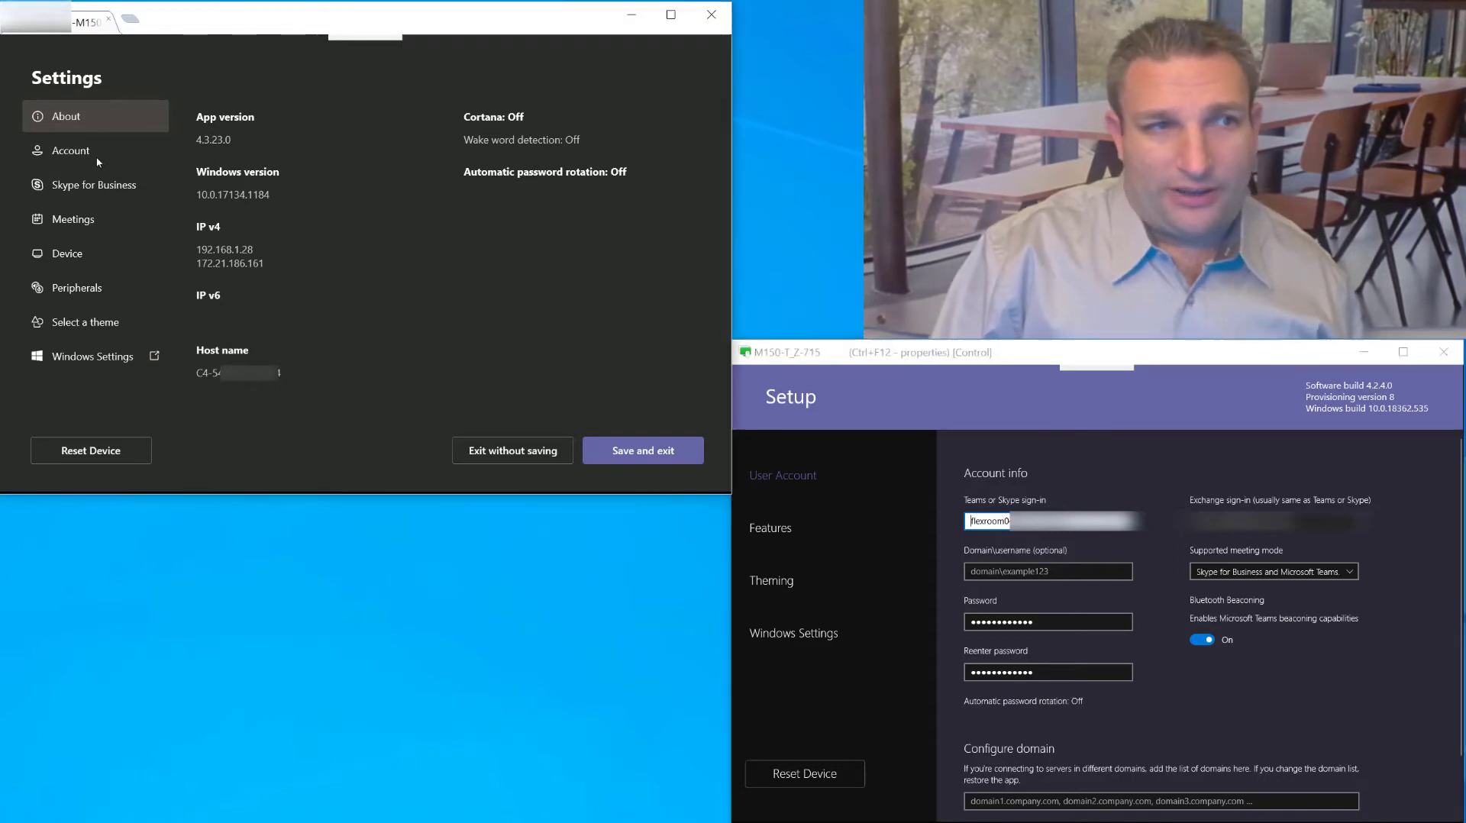
Review Room 02's Account settings, keeping Skype for Business and Microsoft Teams mode, then its Skype for Business settings.
click(70, 151)
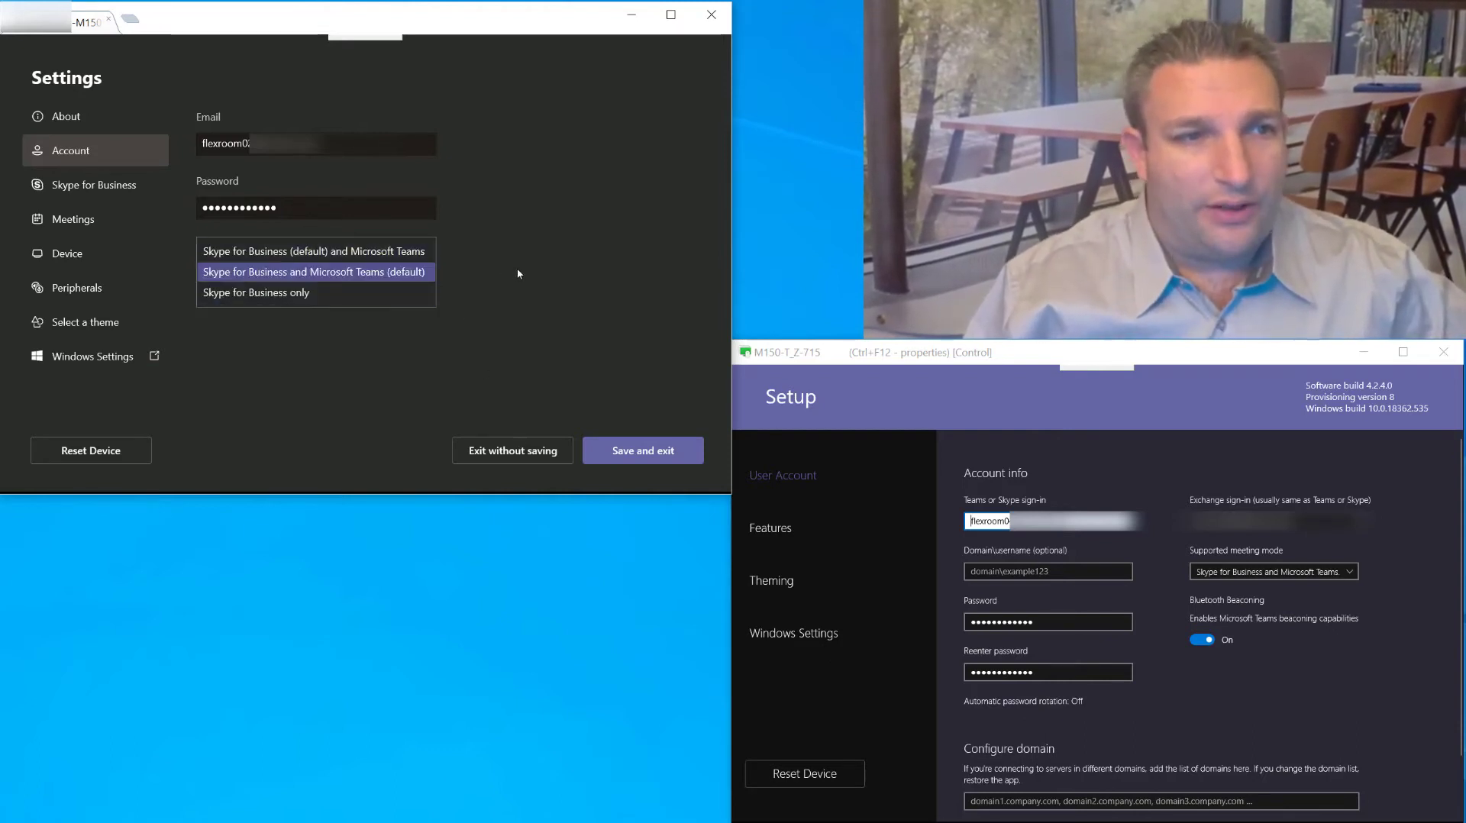
click(315, 272)
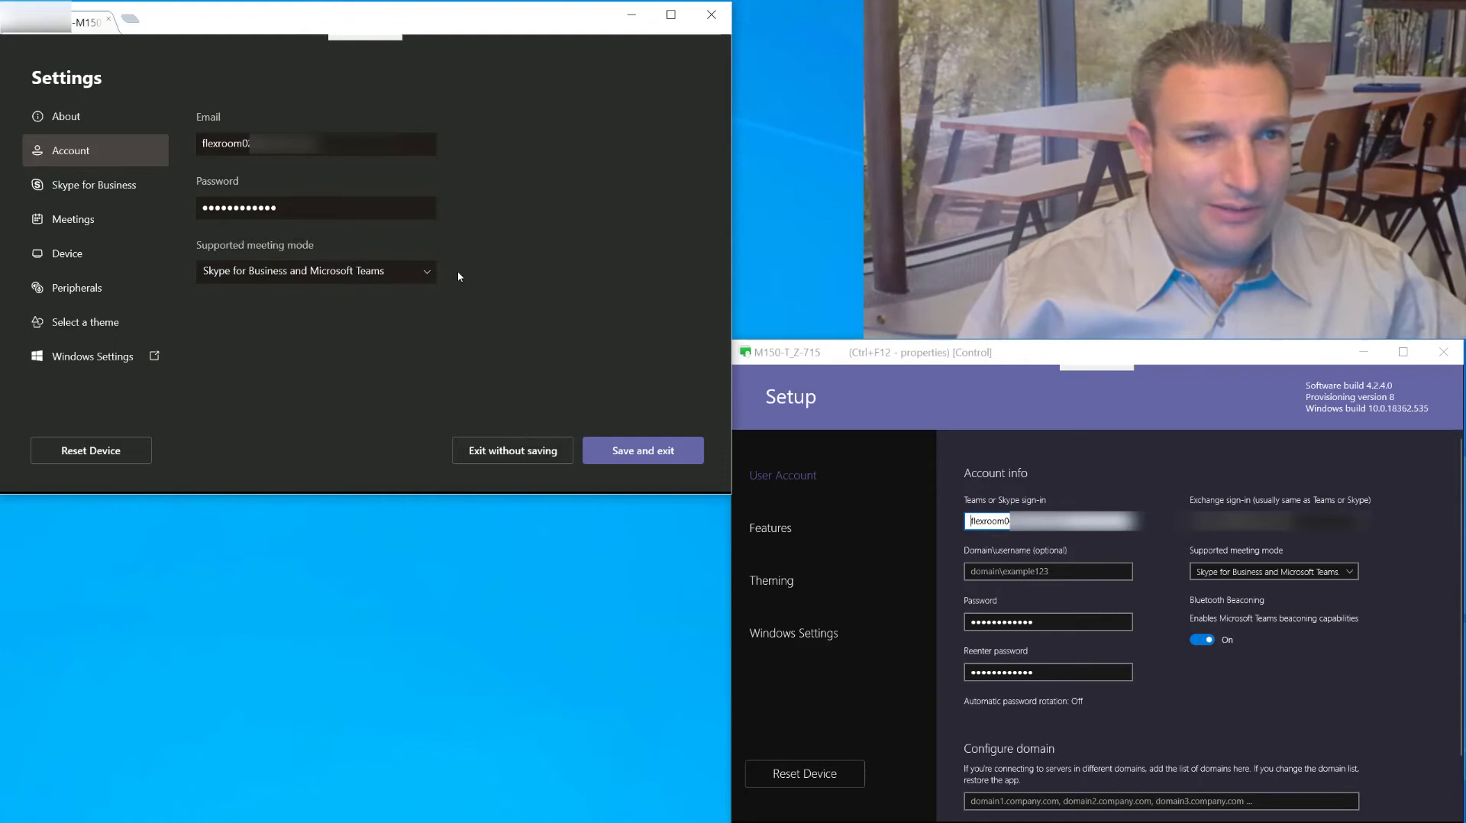
click(93, 185)
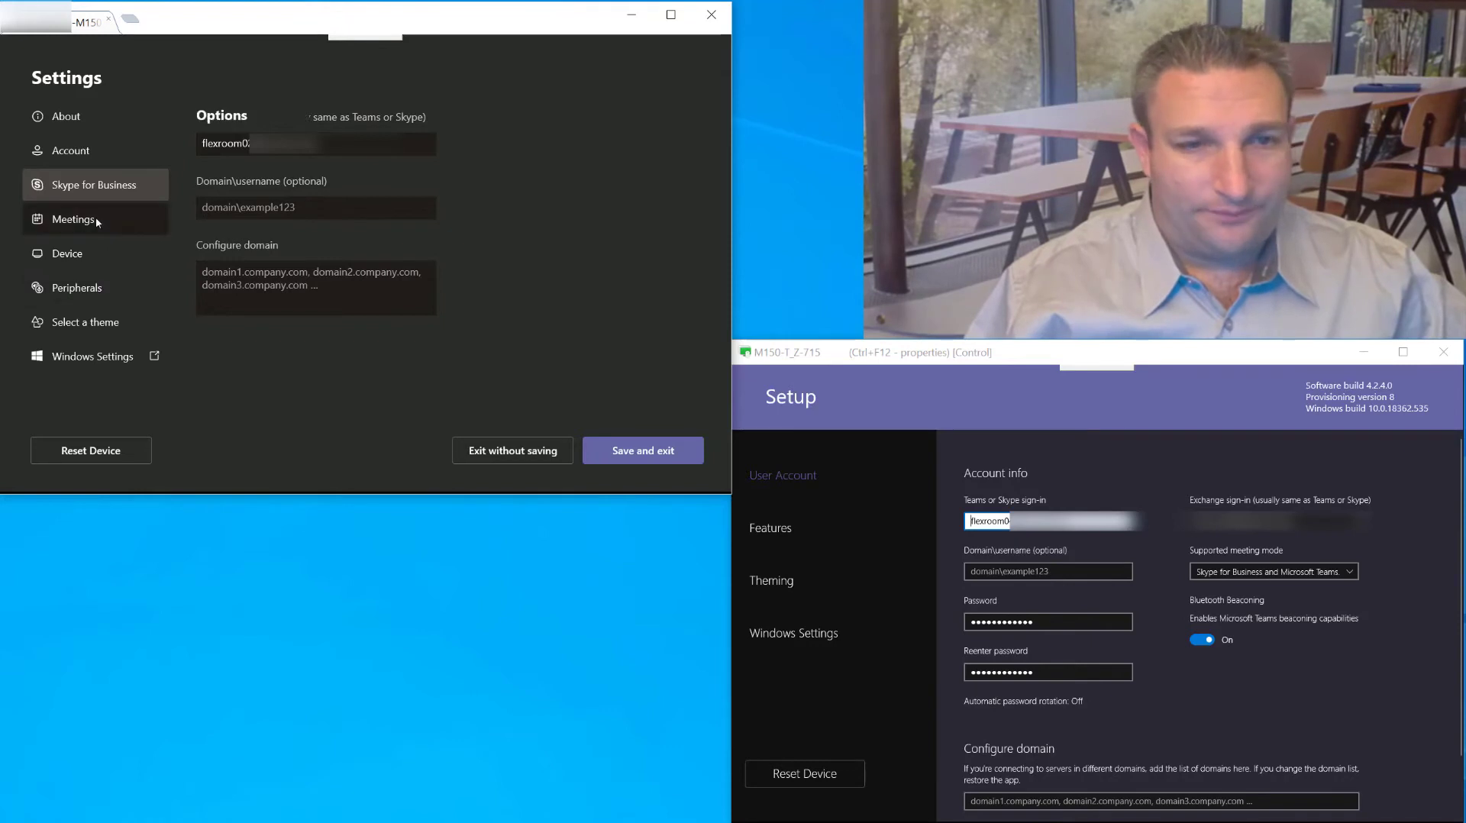
Show Room 02's Meetings options beside Room 04's Features page.
click(73, 219)
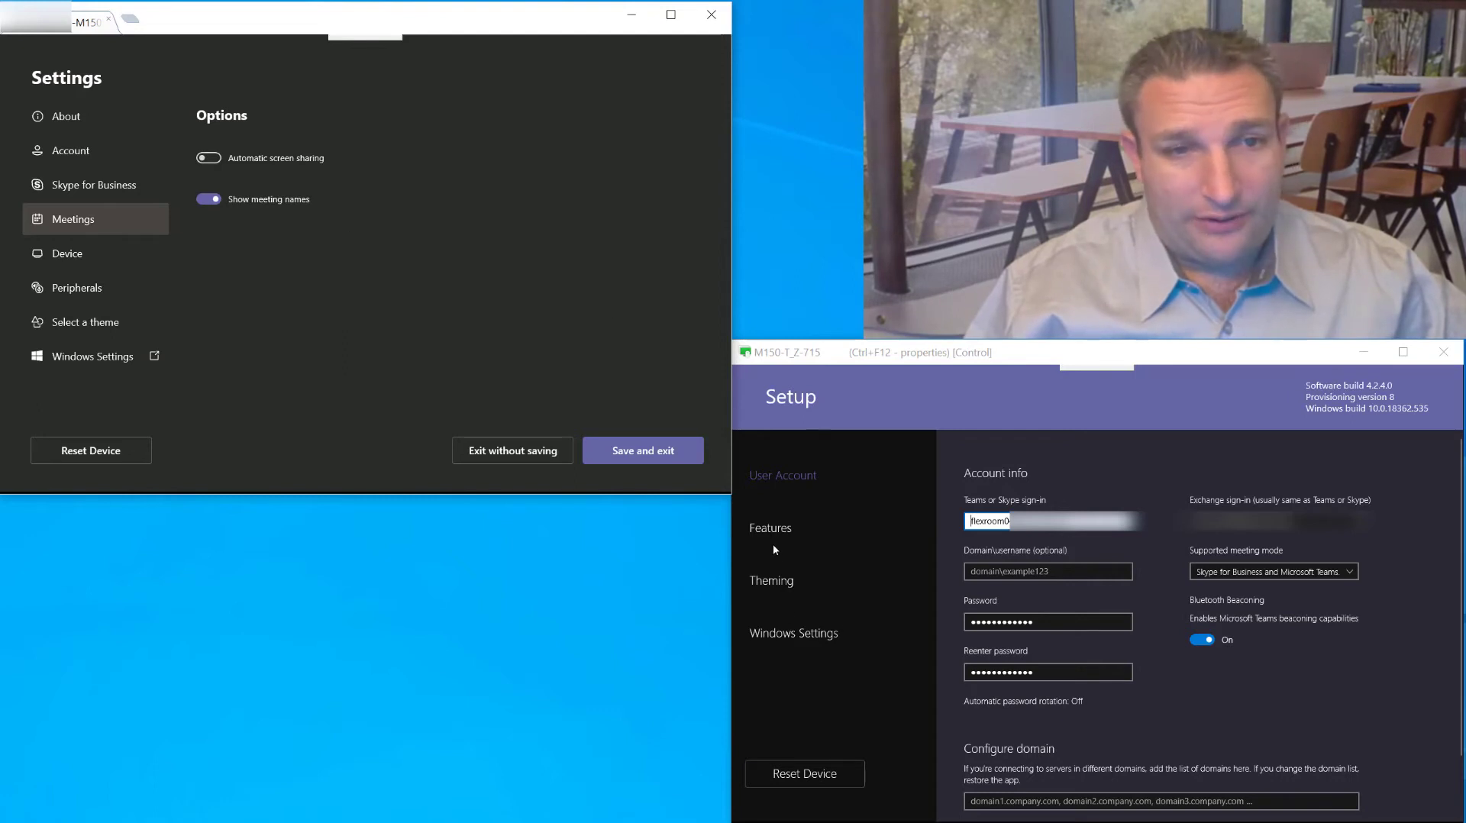
click(770, 527)
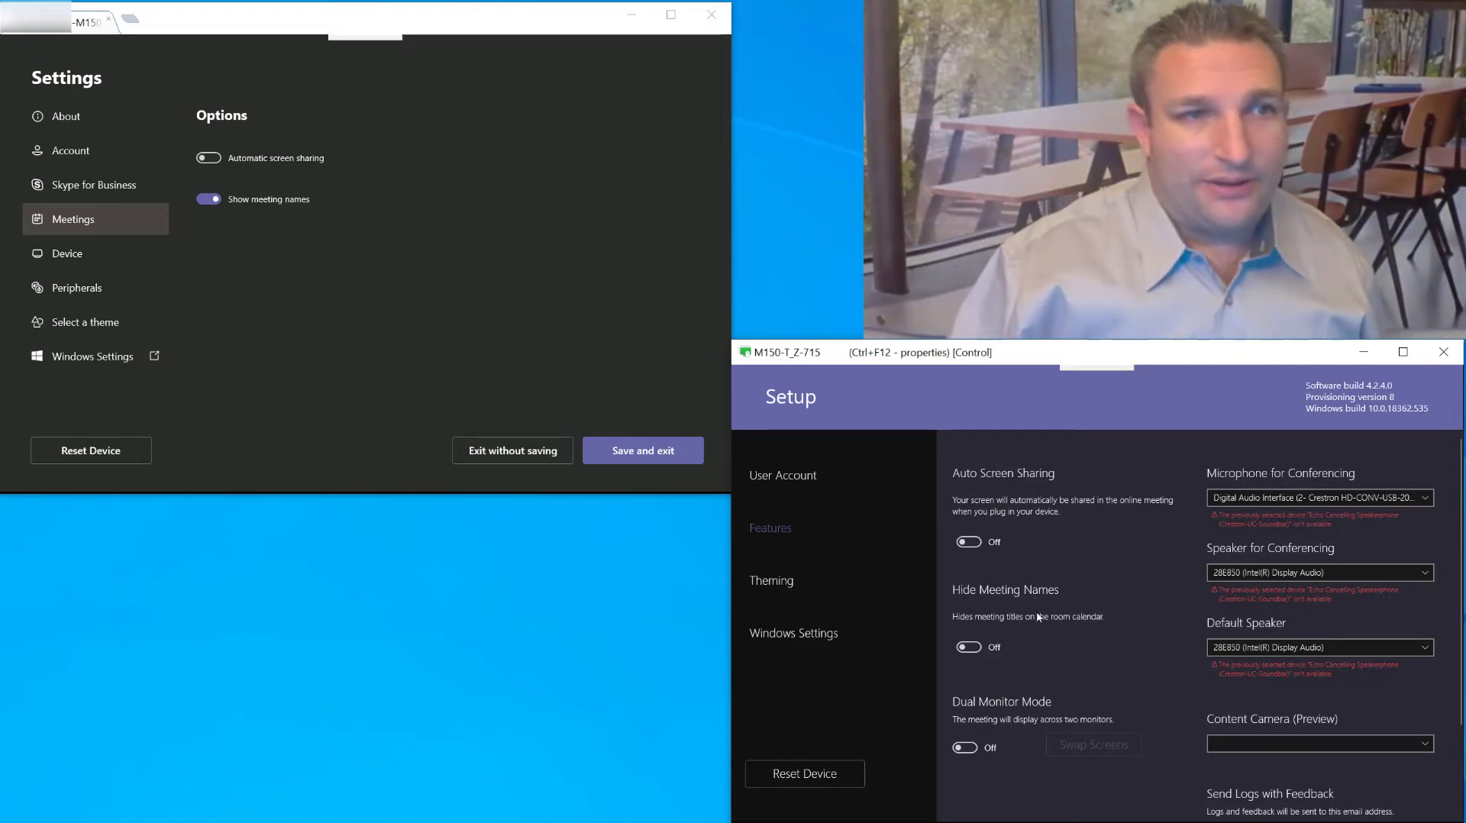
mouse_move(779, 668)
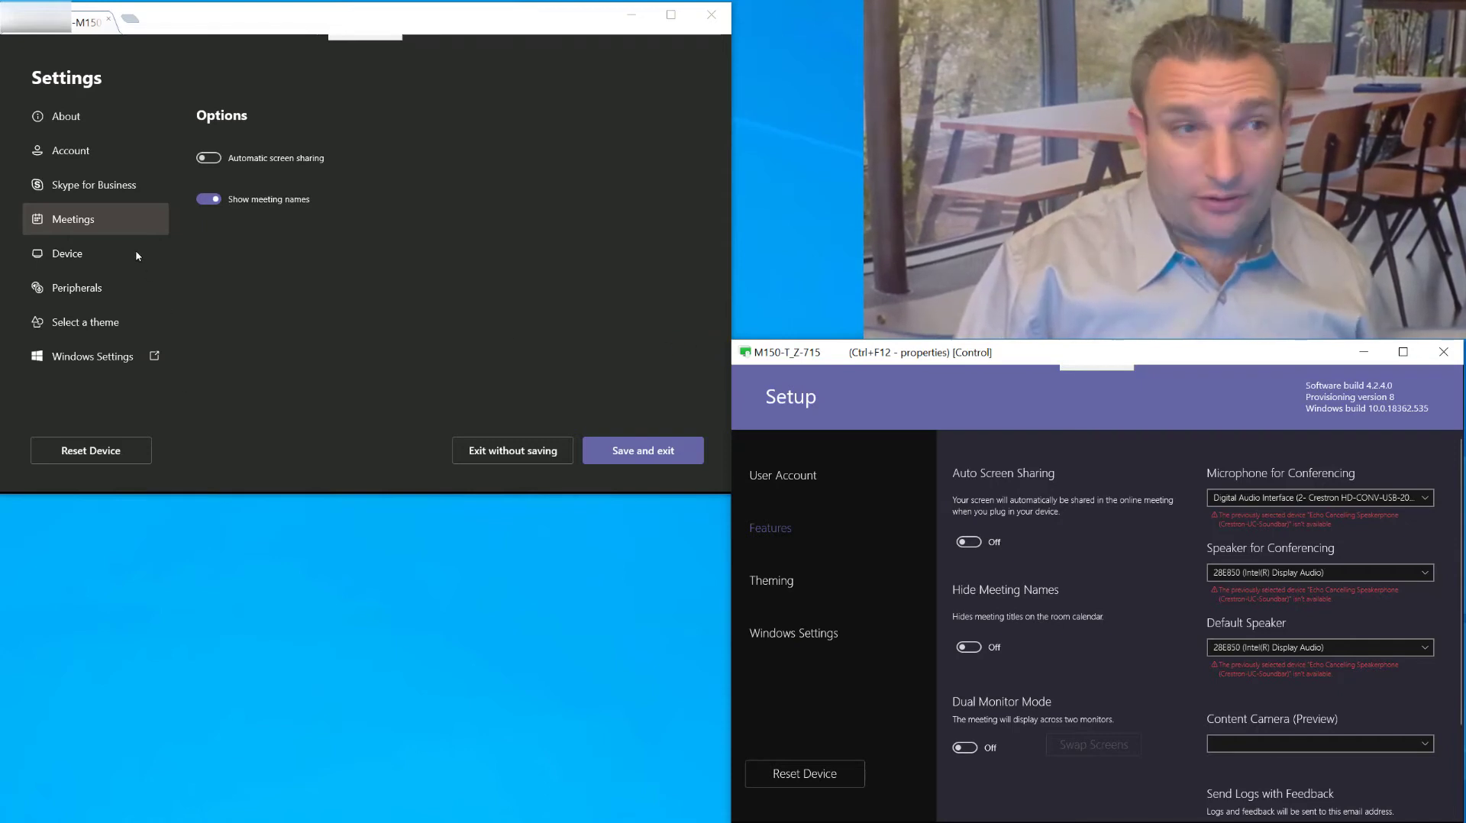
Show Room 02's Device options beside Room 04's User Account page.
click(65, 252)
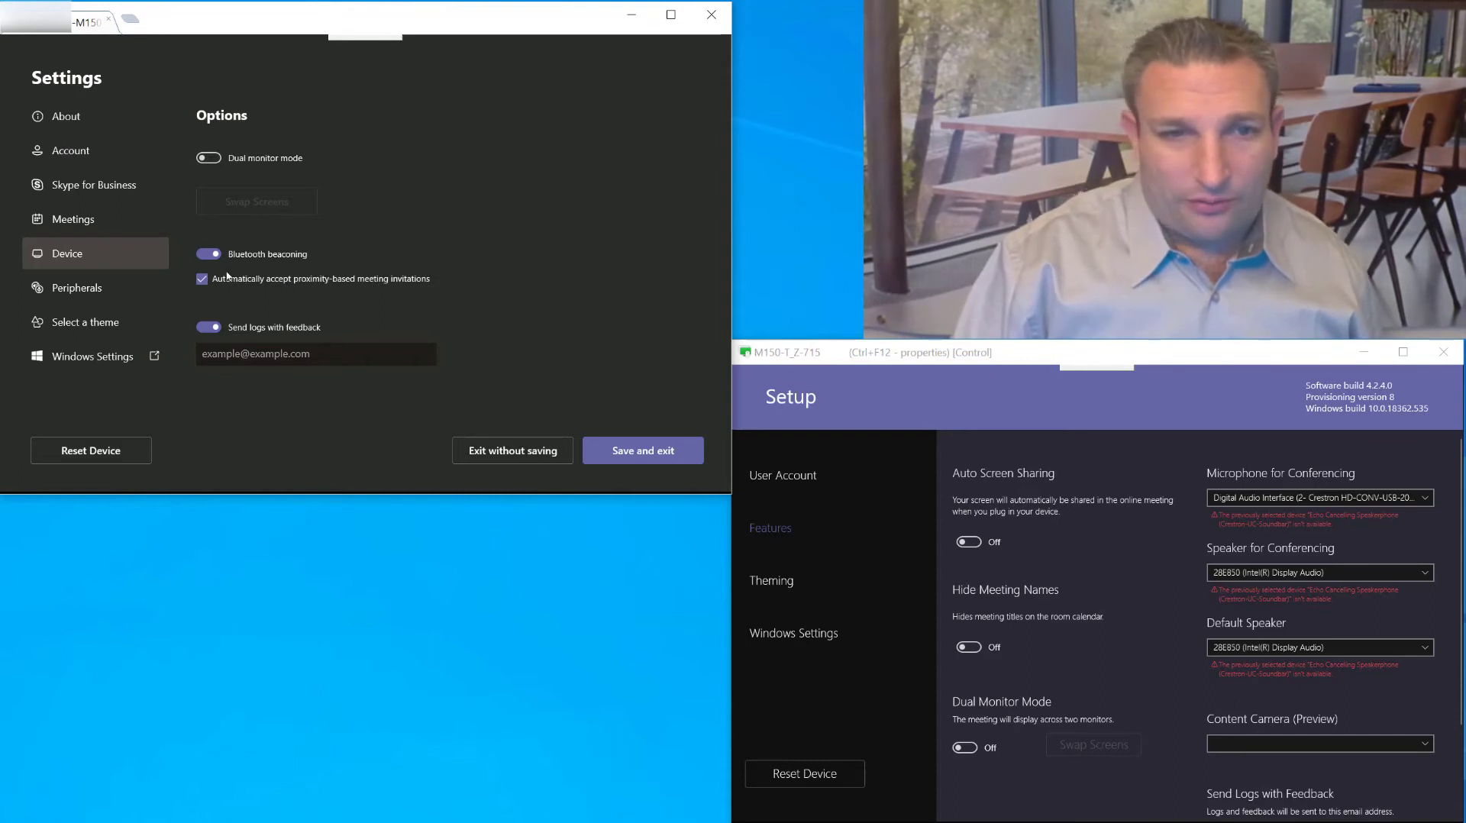
mouse_move(792, 461)
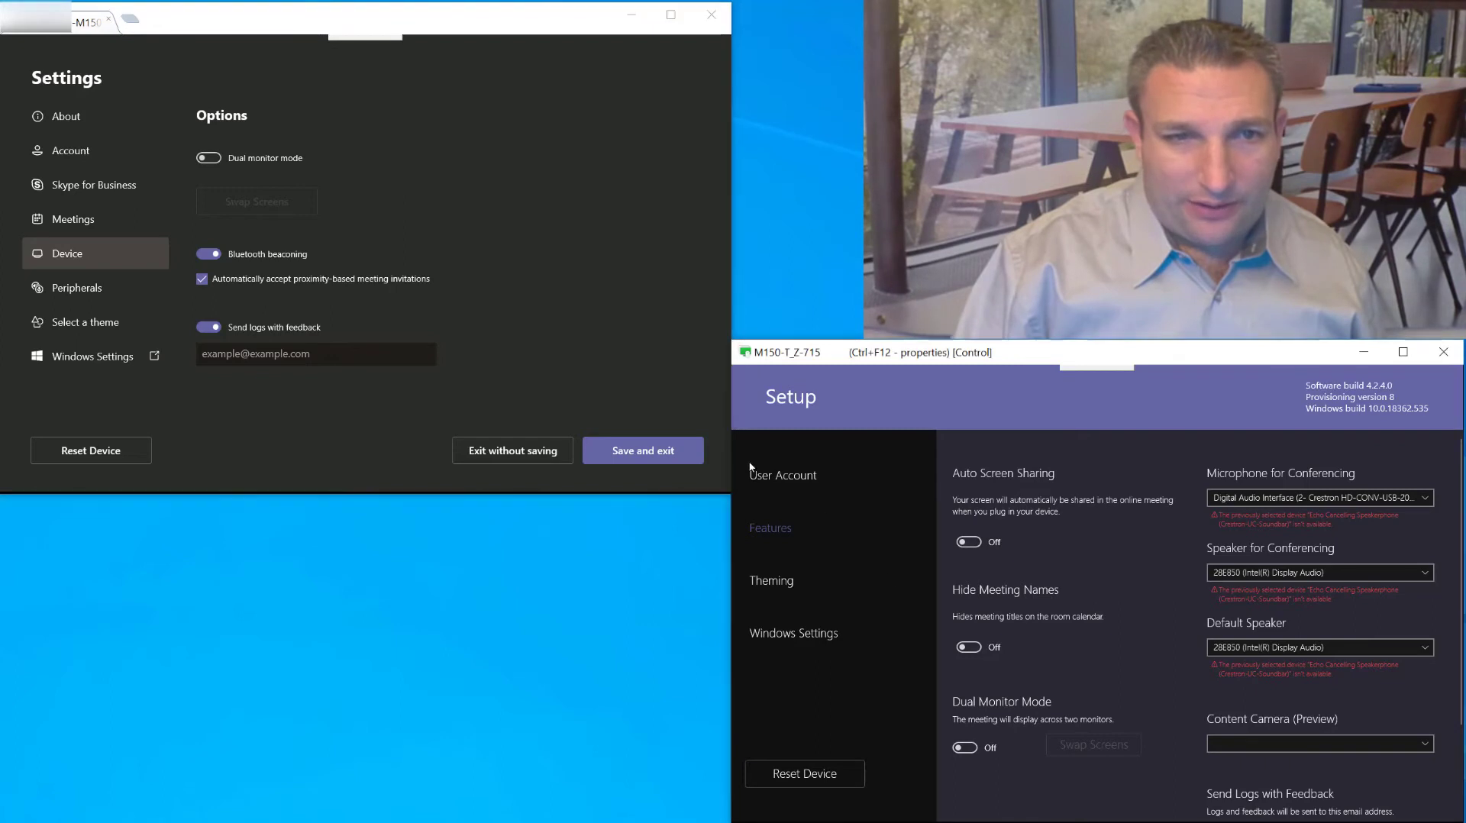
click(782, 475)
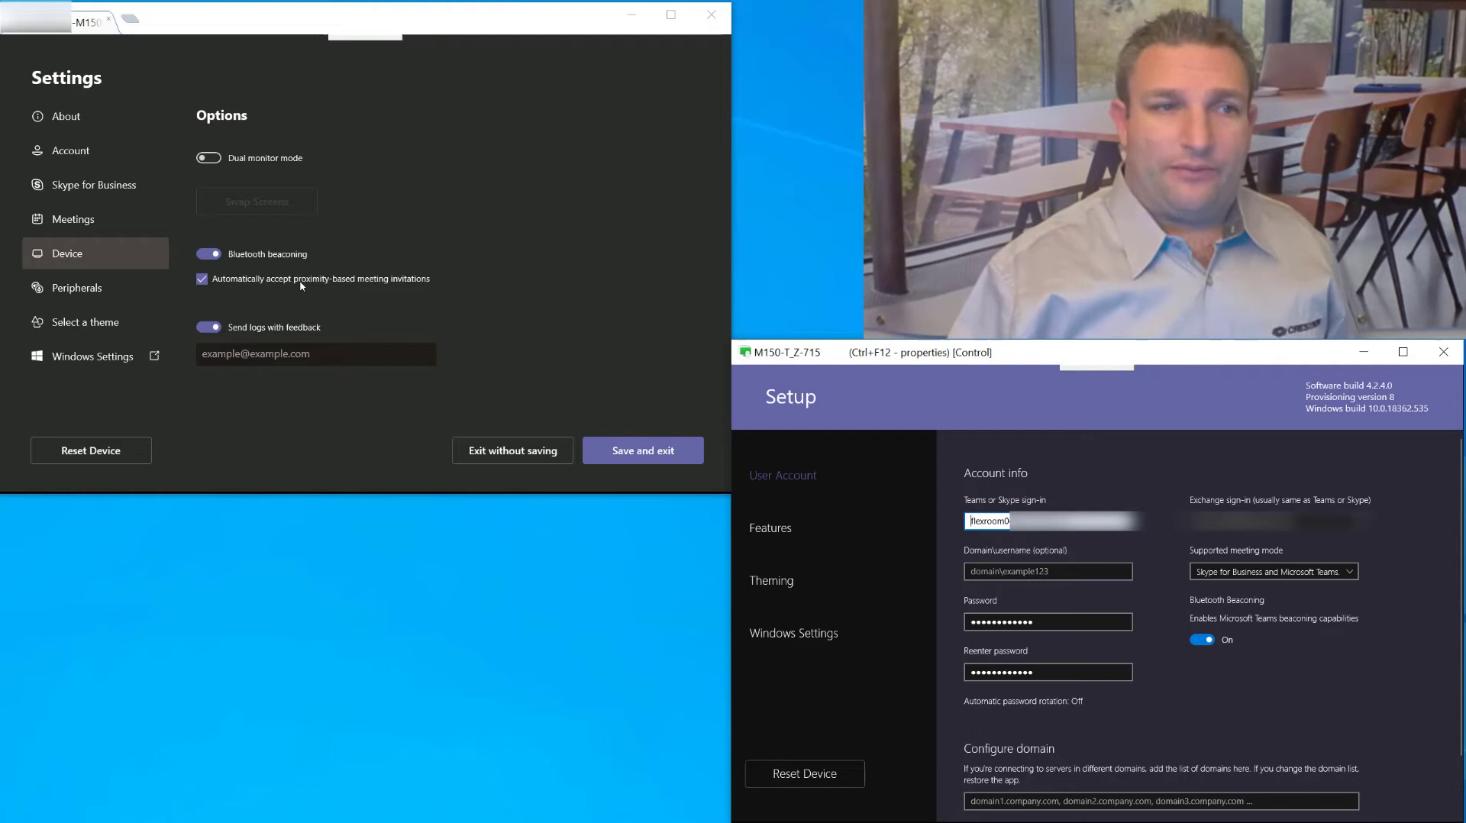
mouse_move(339, 301)
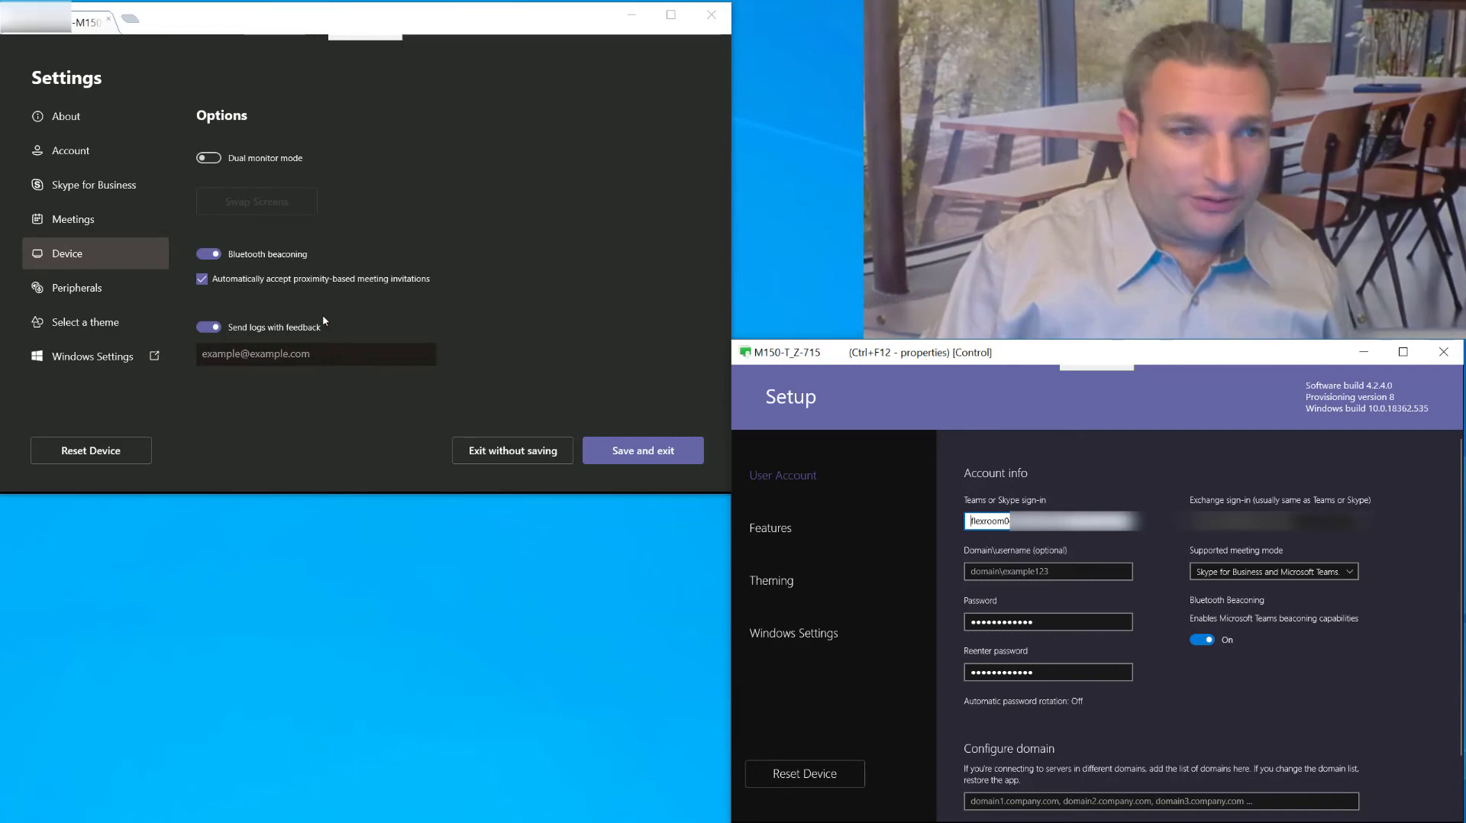
Show Room 02's Peripherals audio and camera devices beside Room 04's Features page.
click(78, 287)
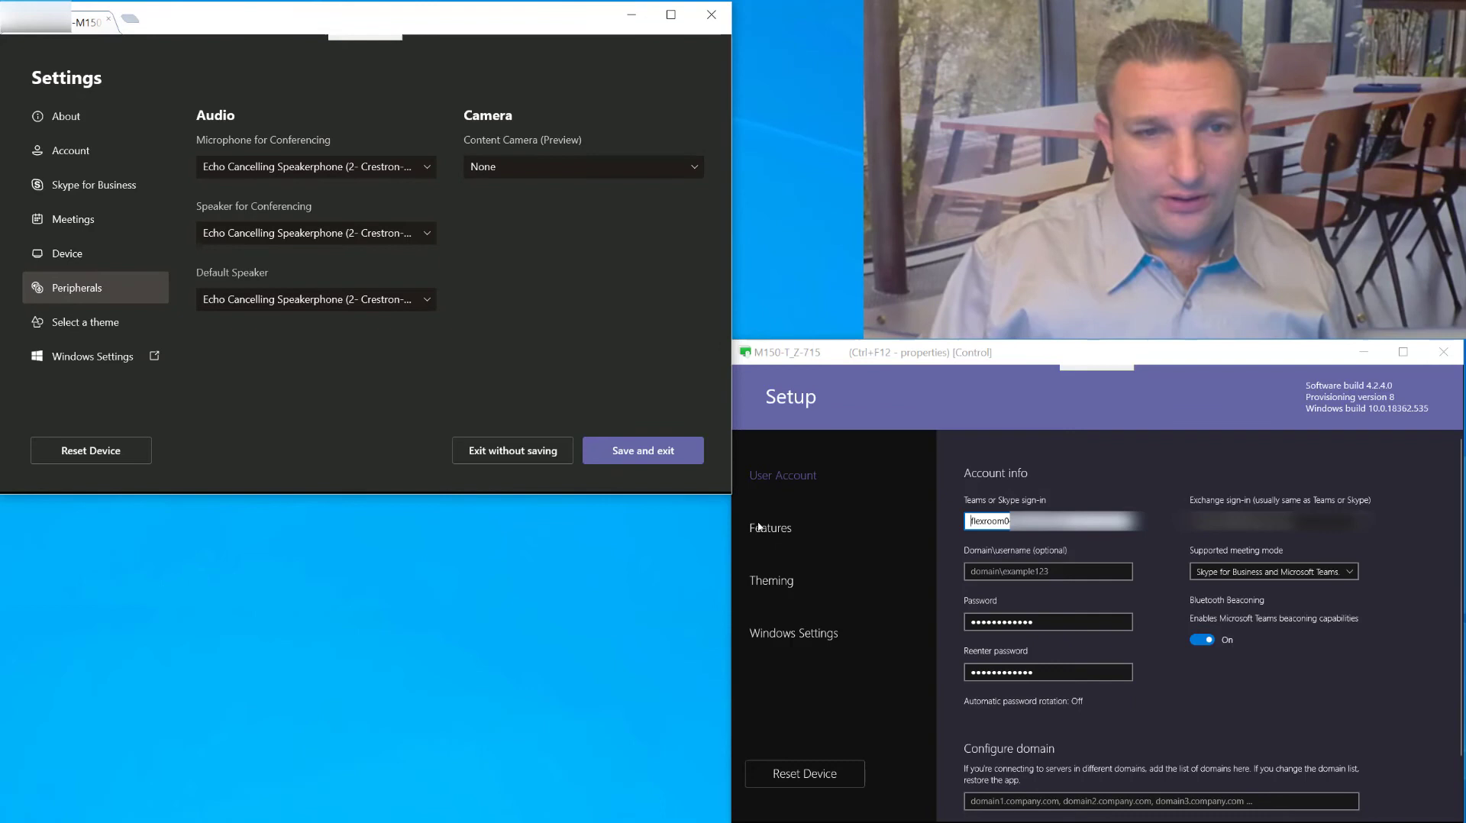
click(770, 527)
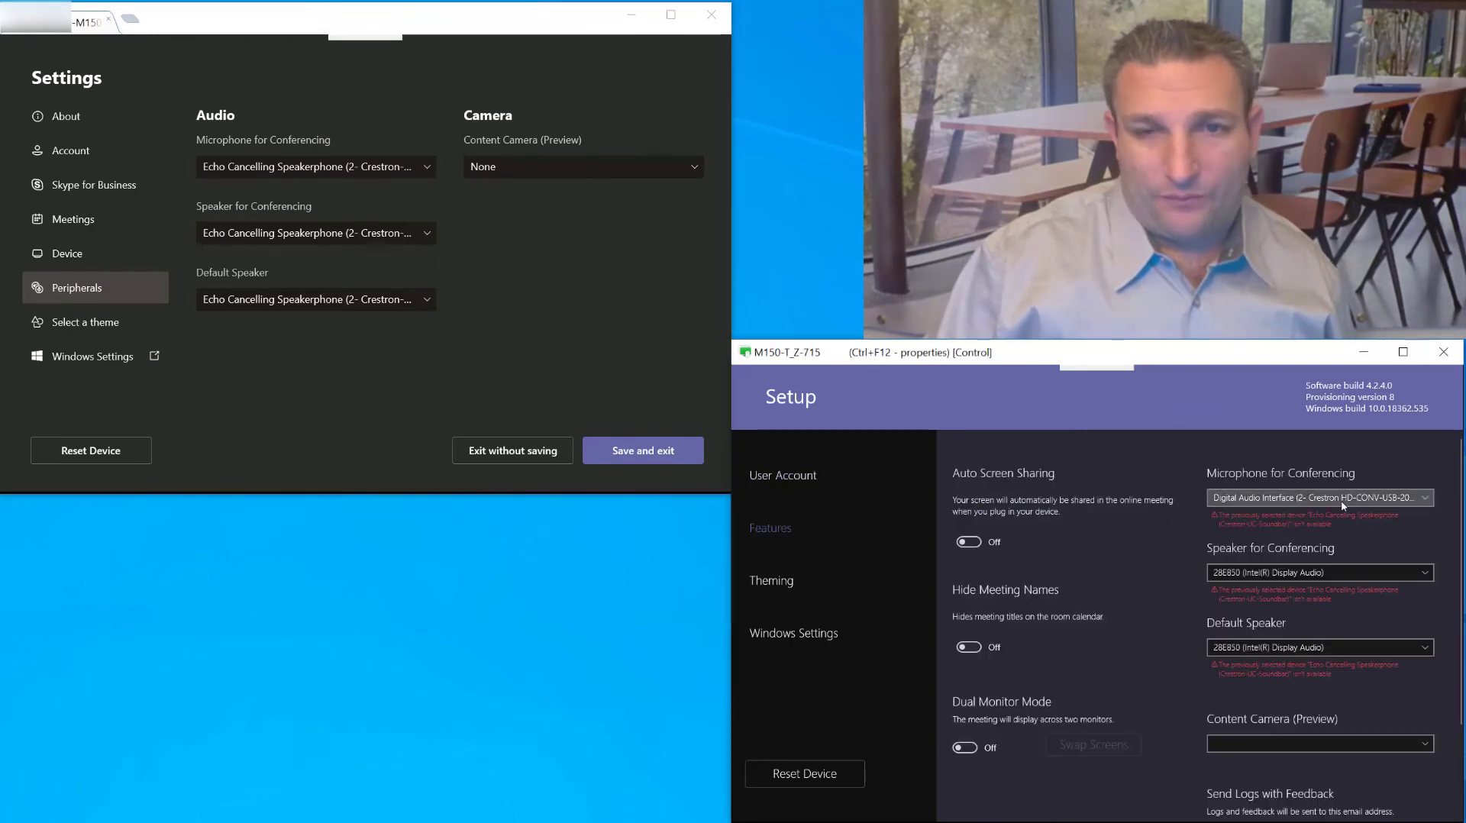
mouse_move(570, 315)
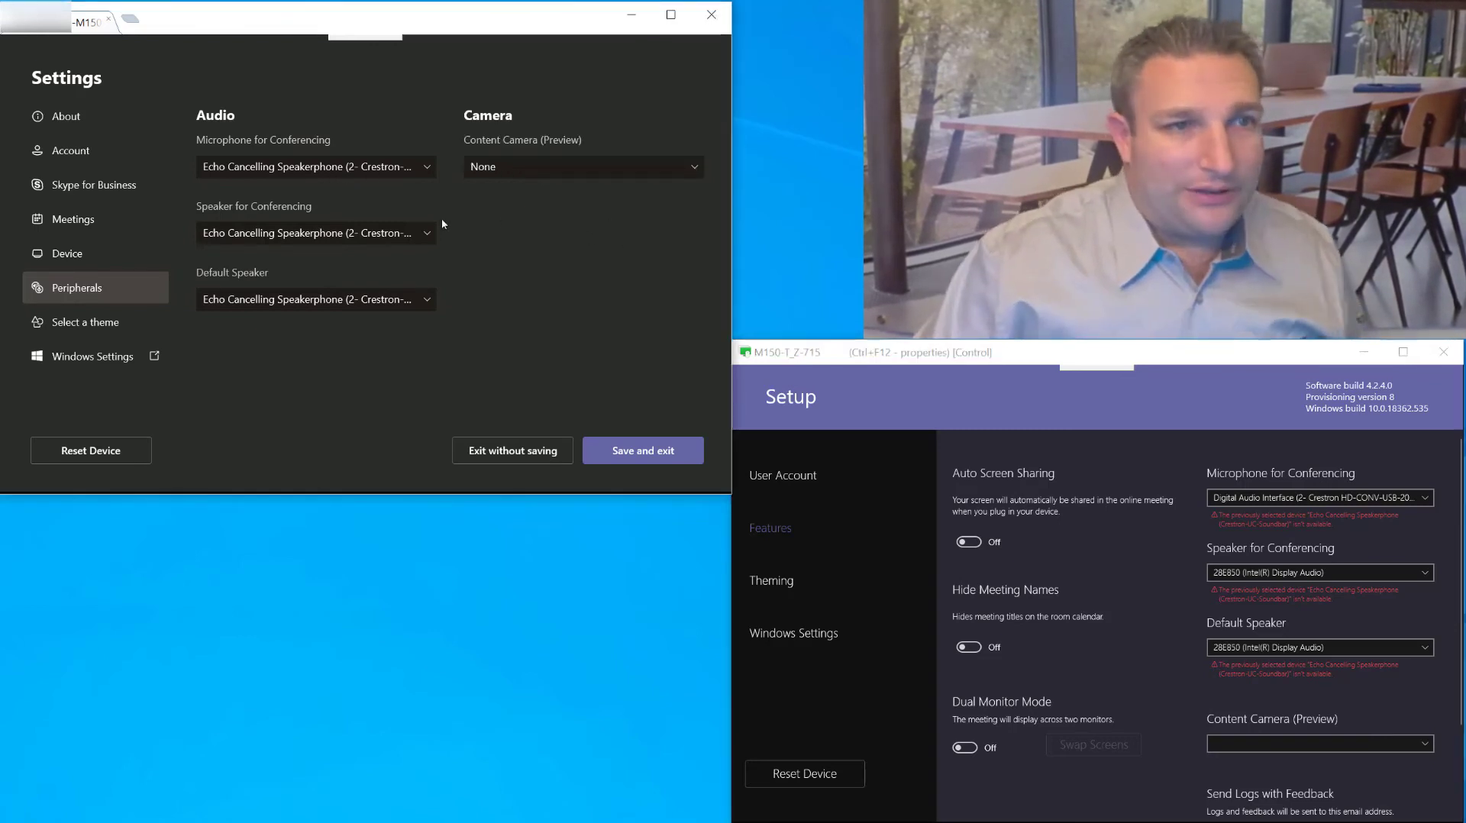
mouse_move(322, 333)
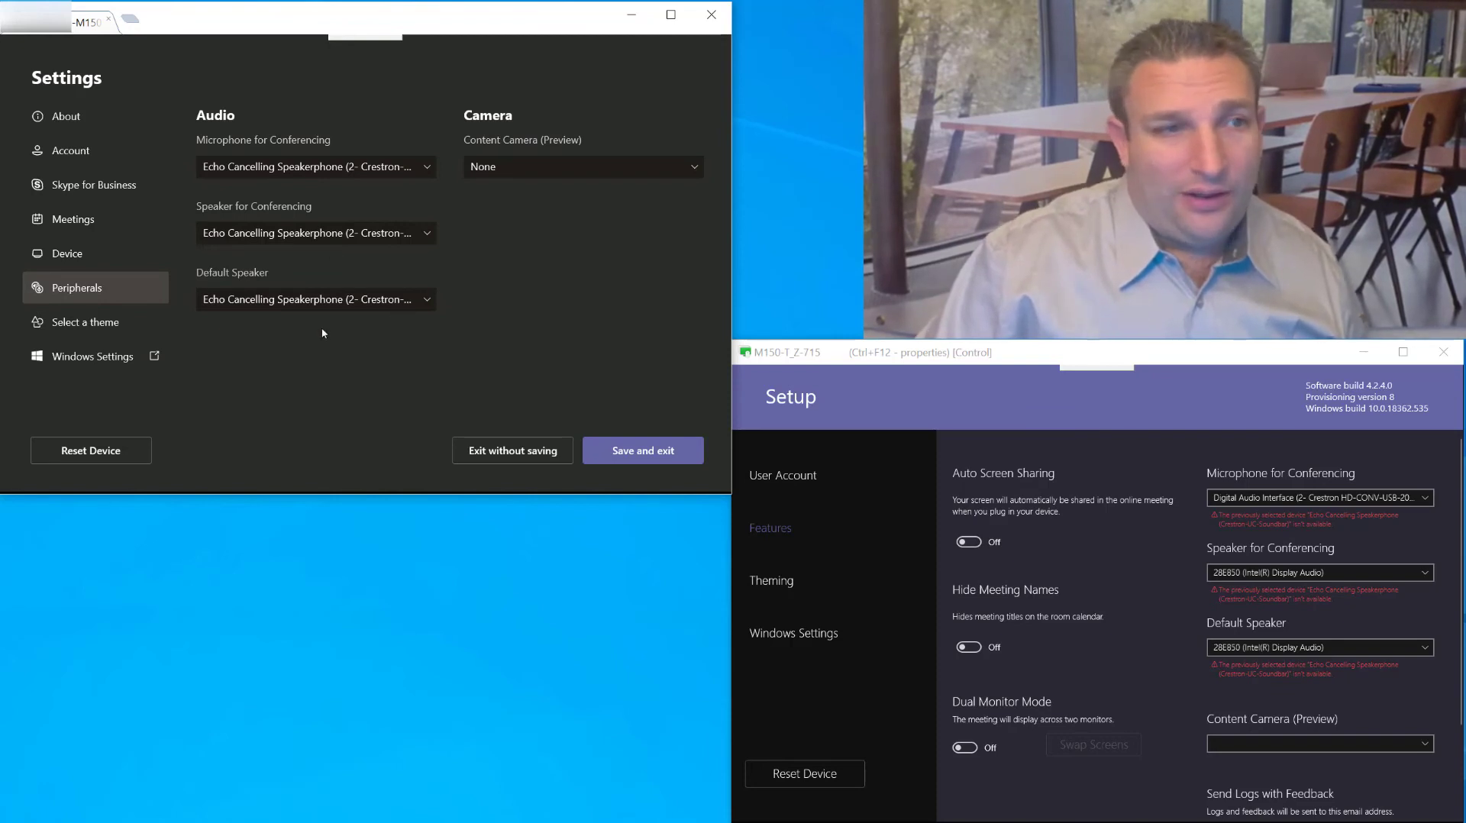
Compare both consoles' theme pages, then bring Room 04 to Windows Settings requiring admin sign-in.
click(86, 322)
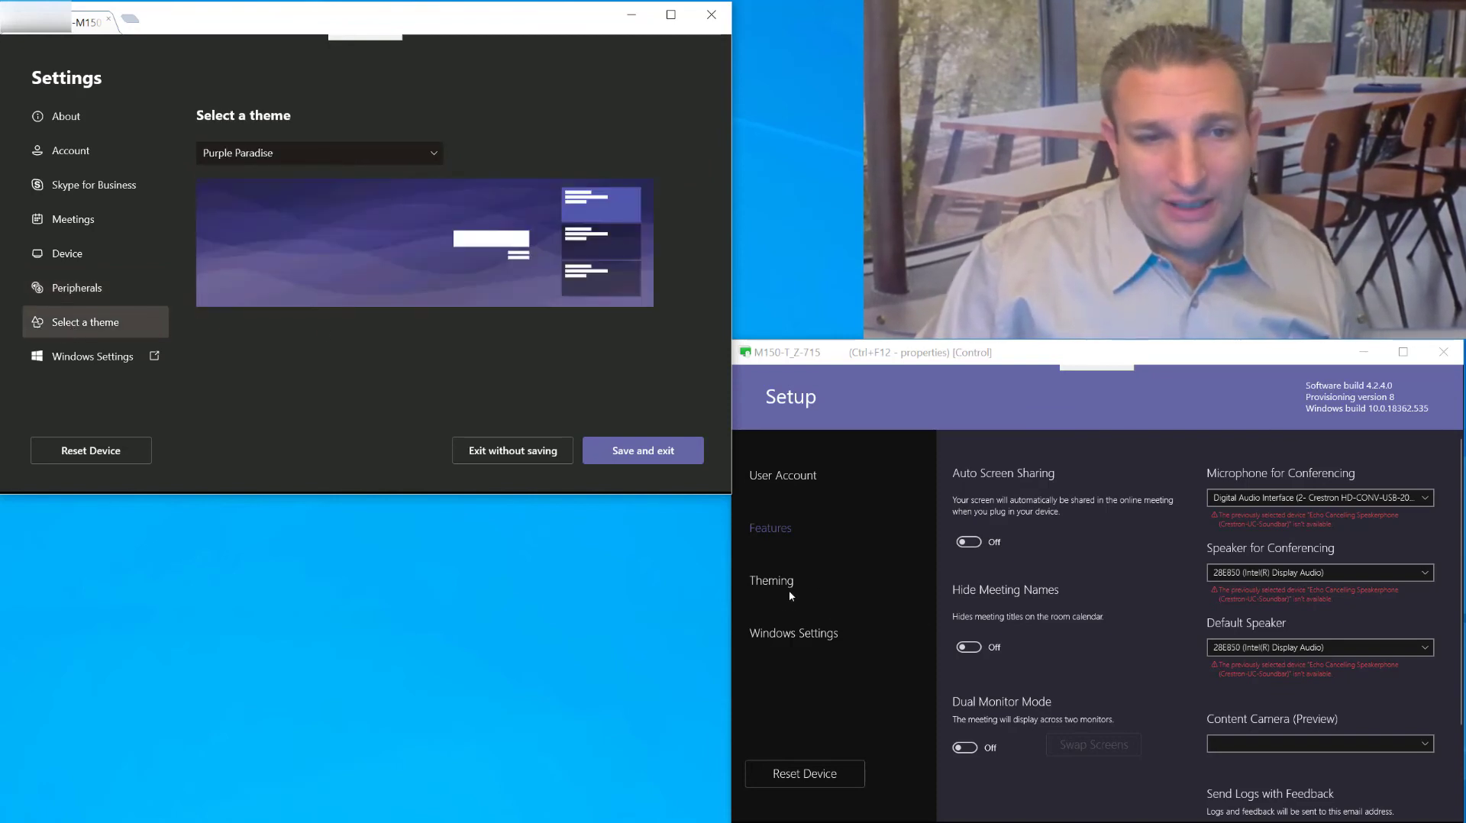
click(770, 581)
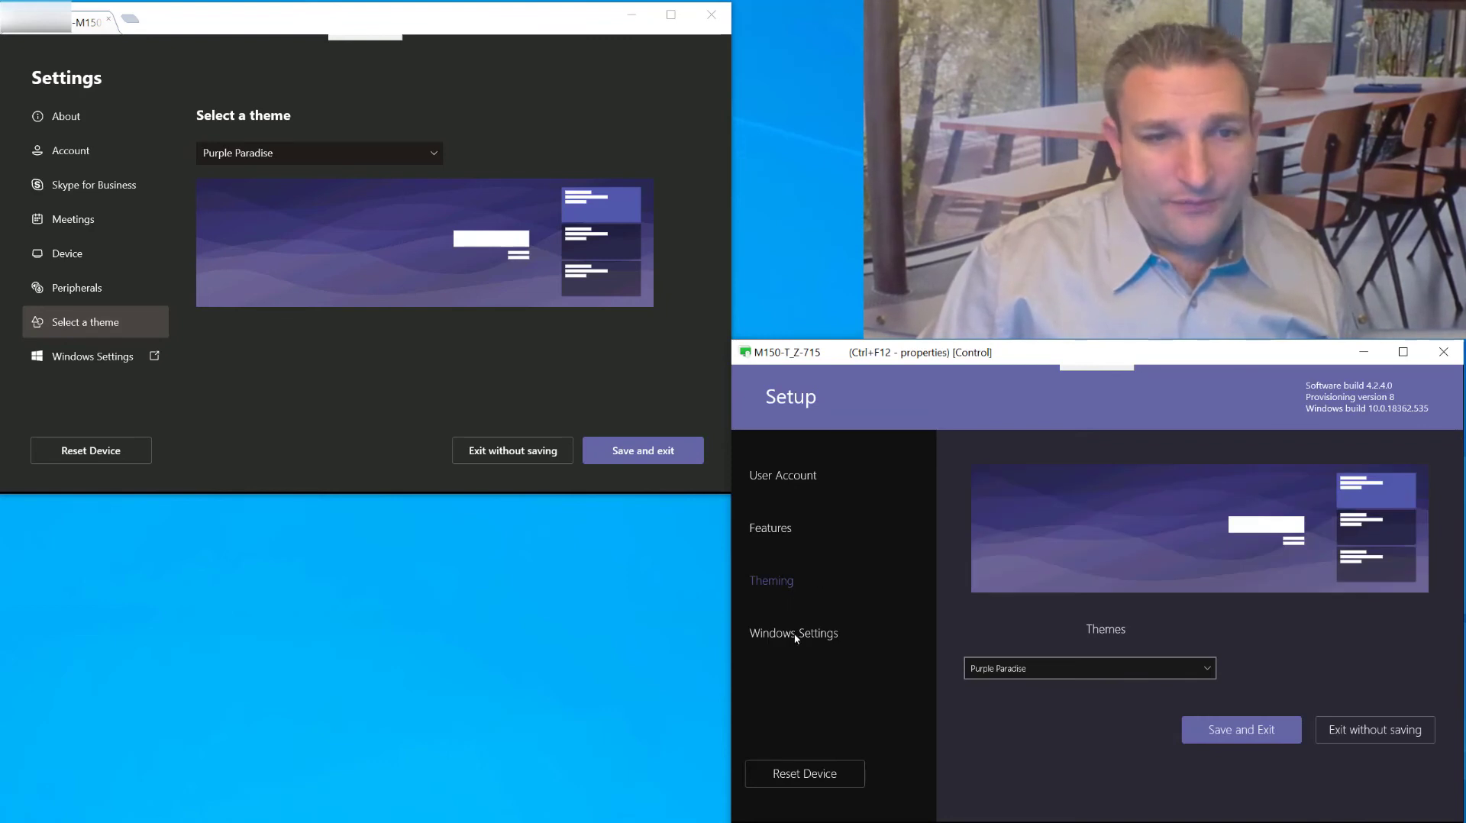
click(792, 633)
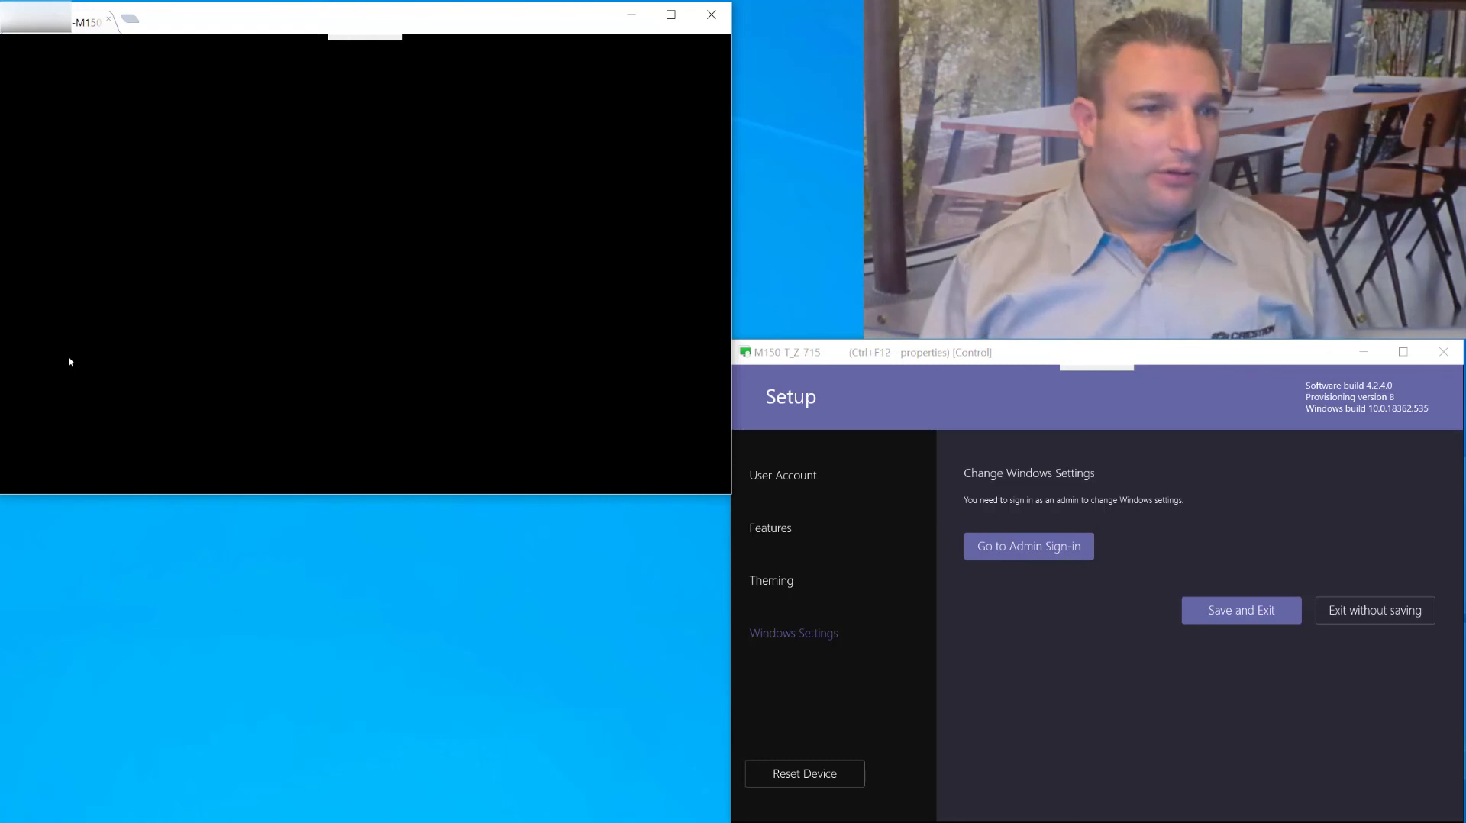
Sign in to Room 02 as Administrator to reach the Windows desktop.
click(1026, 545)
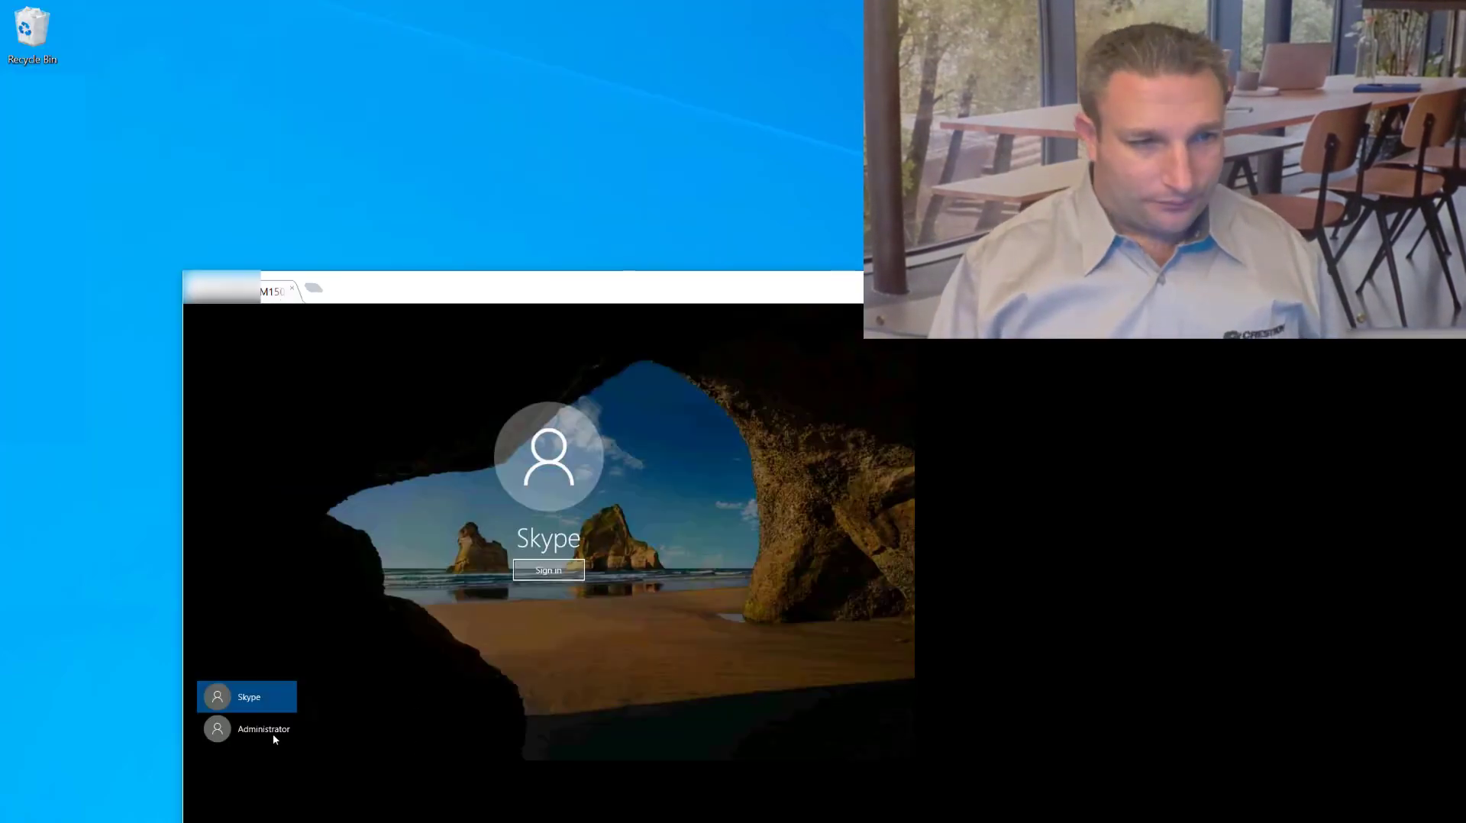
click(263, 728)
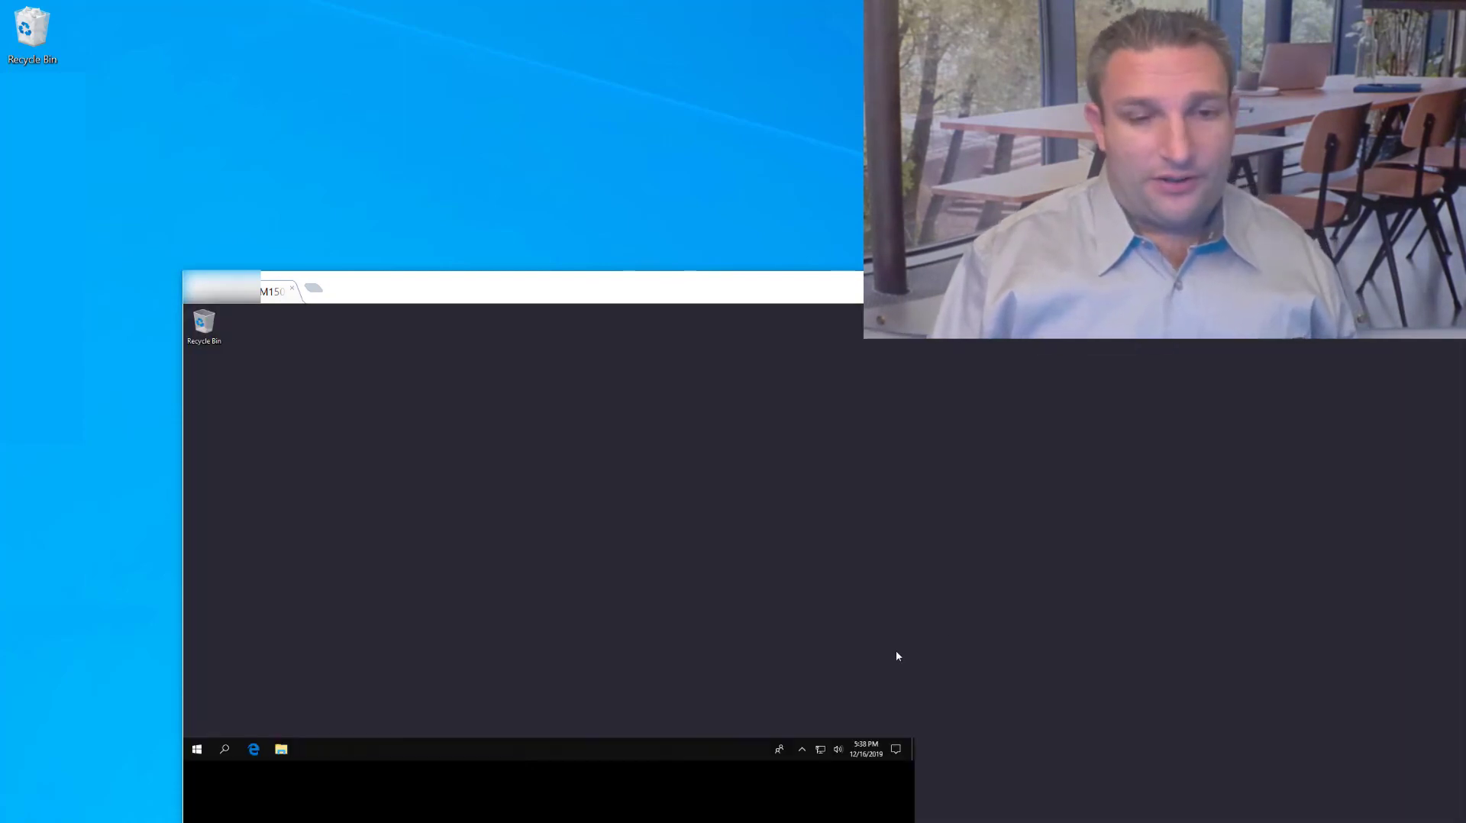
mouse_move(1128, 458)
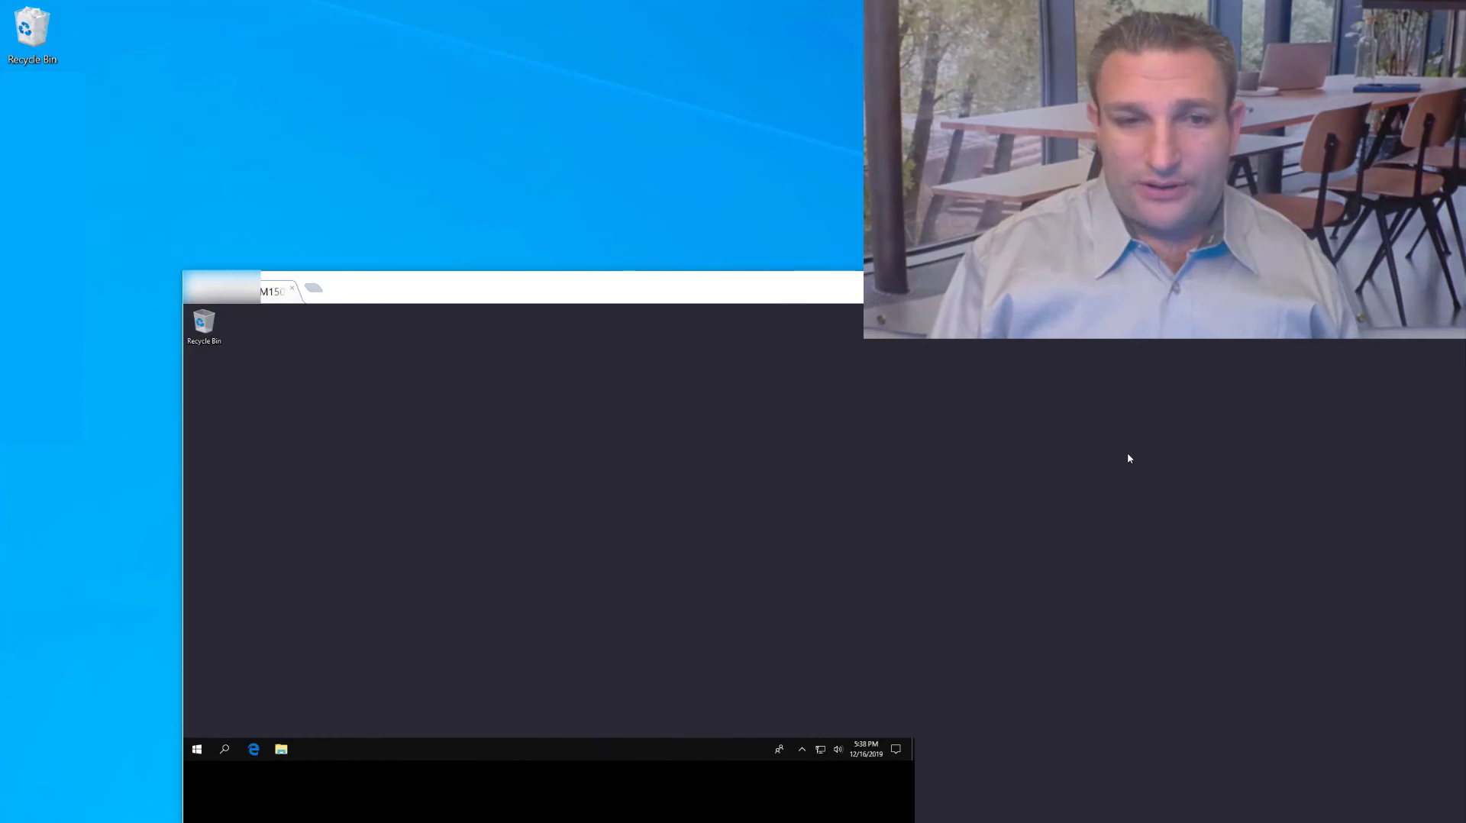